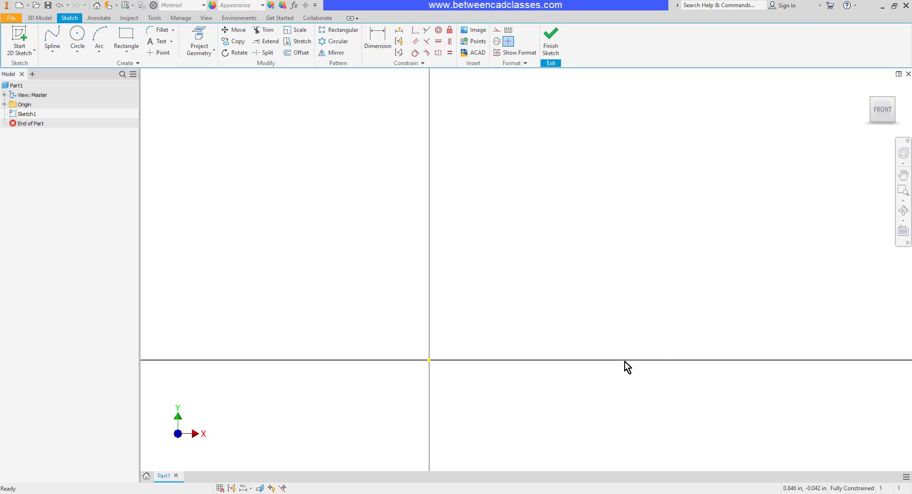
mouse_move(655, 304)
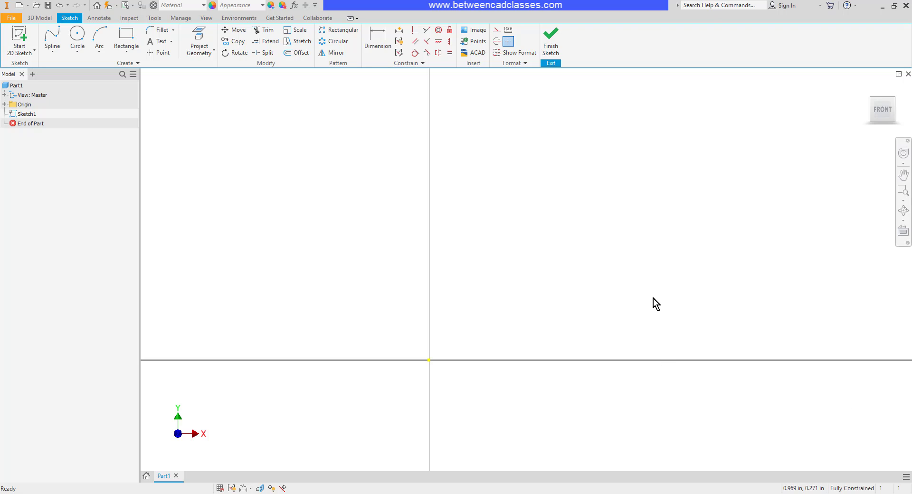
mouse_move(648, 258)
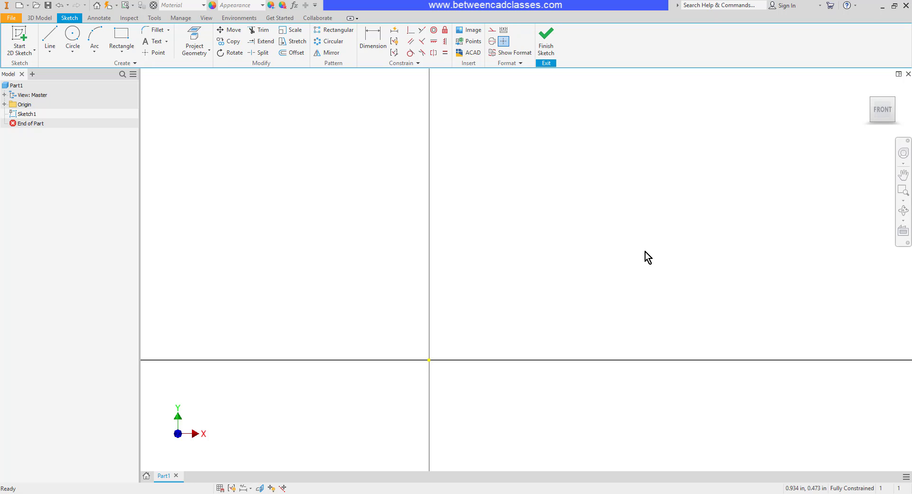
mouse_move(536, 283)
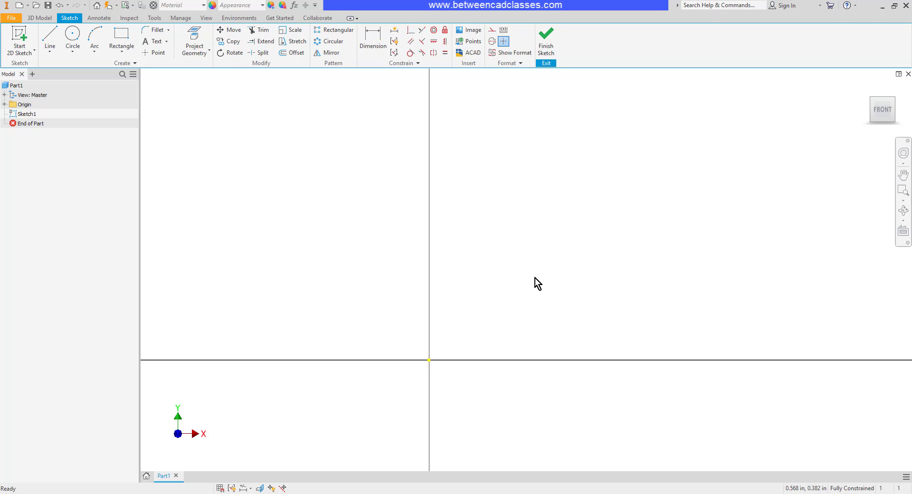
mouse_move(185, 119)
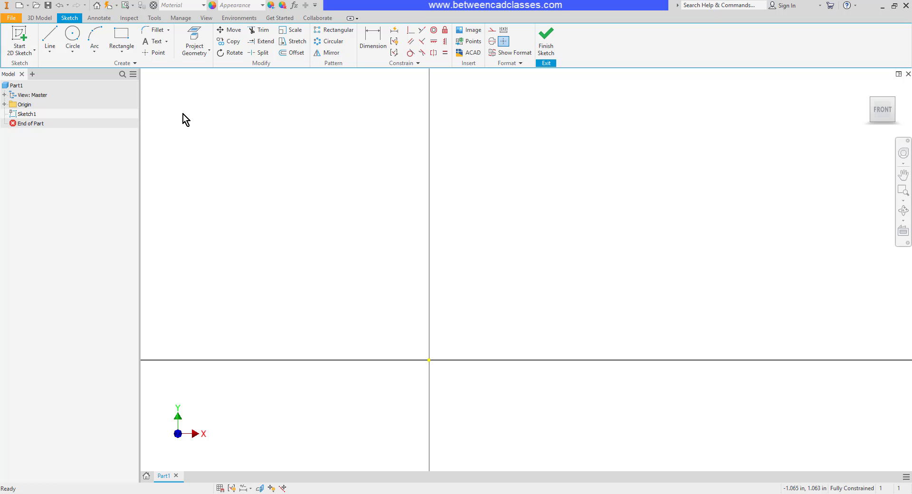
mouse_move(72, 38)
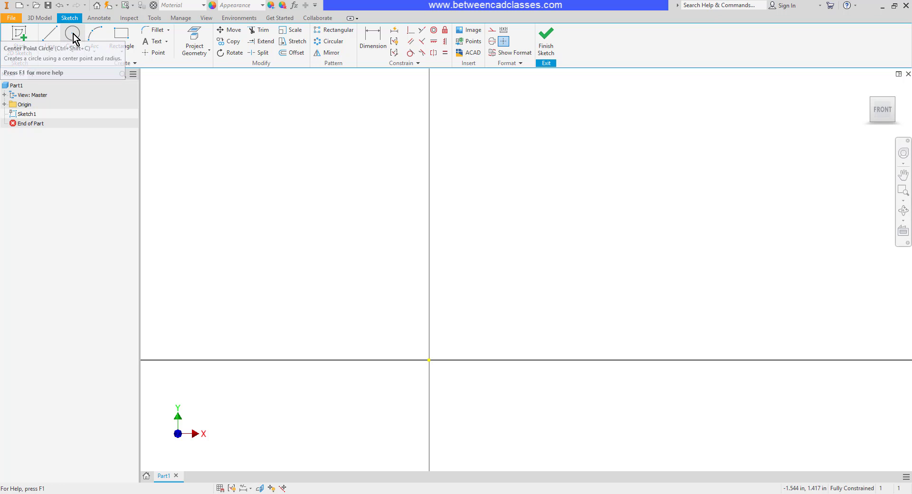
mouse_move(73, 36)
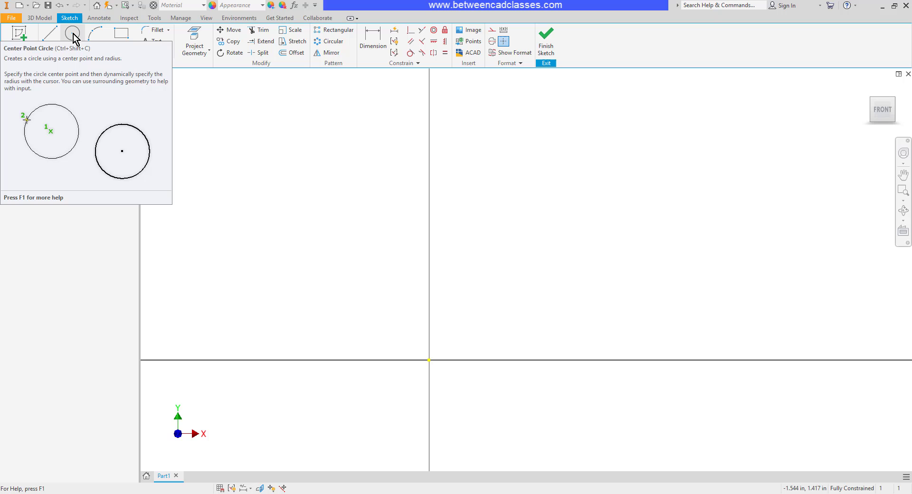
Draw a centre-point circle dimensioned 1.000 and a rectangle to its upper right
left_click(71, 36)
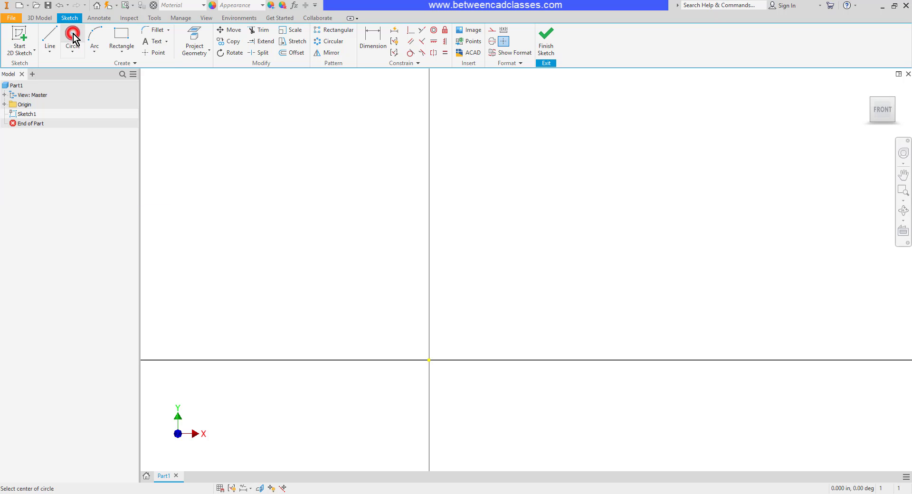
left_click(567, 227)
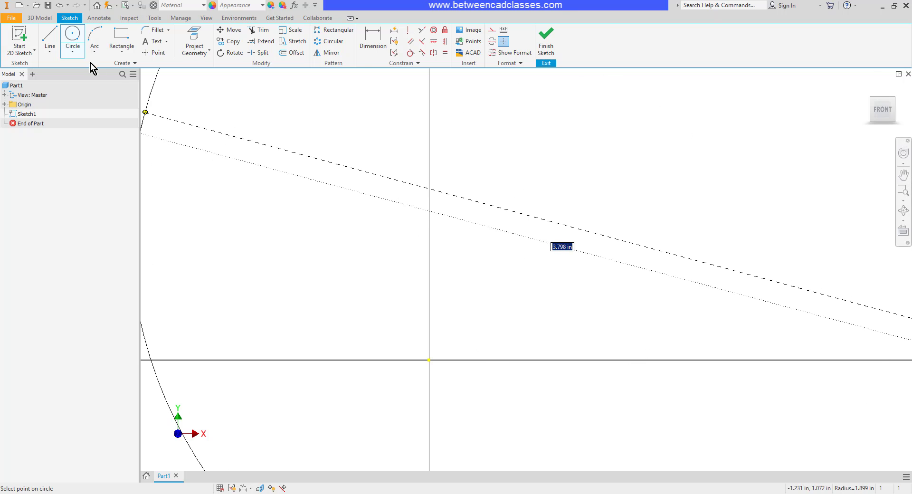
mouse_move(72, 41)
type("1.000")
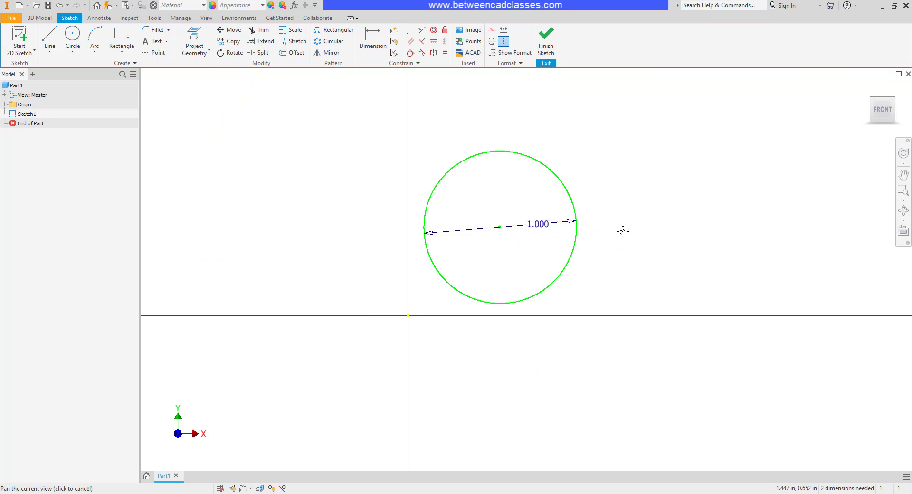
left_click(121, 41)
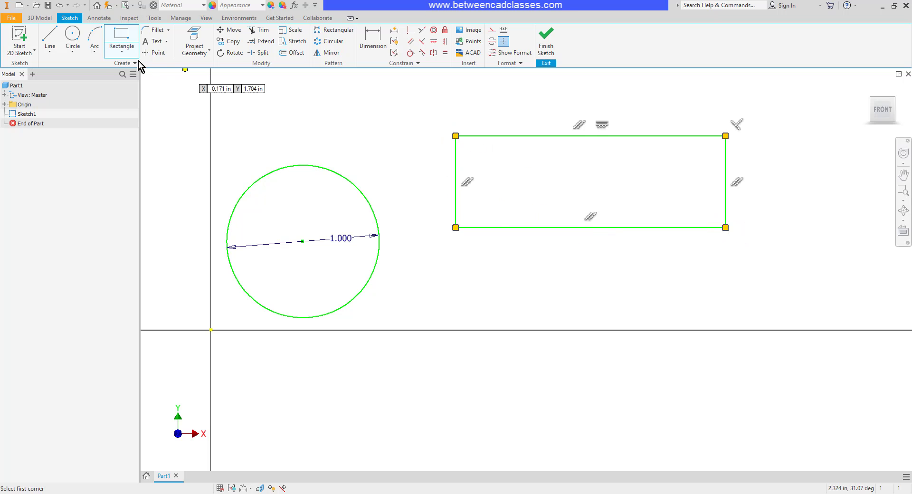
Draw a tangent circle inside the rectangle touching its top, left and bottom sides
left_click(72, 41)
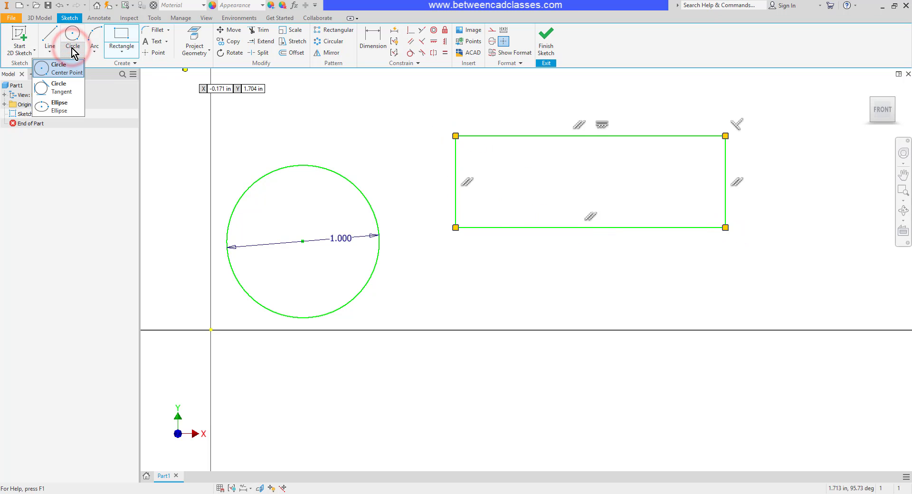
mouse_move(61, 87)
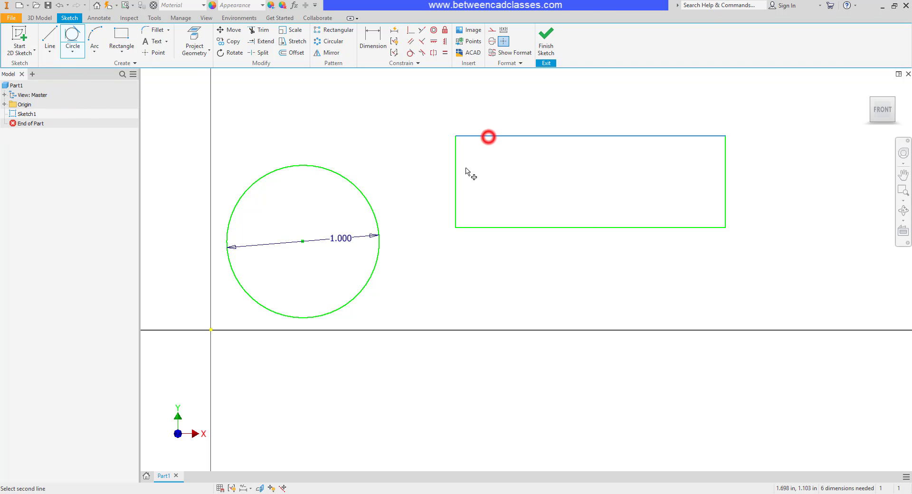
left_click(501, 227)
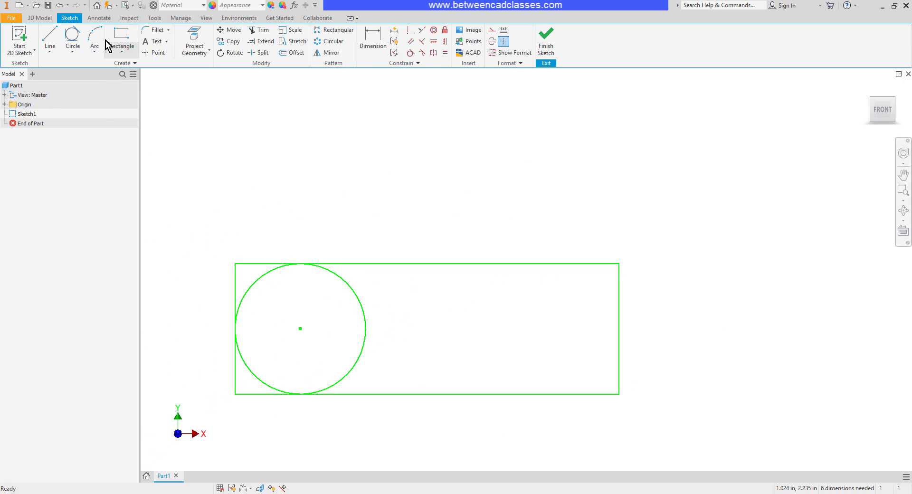
mouse_move(94, 36)
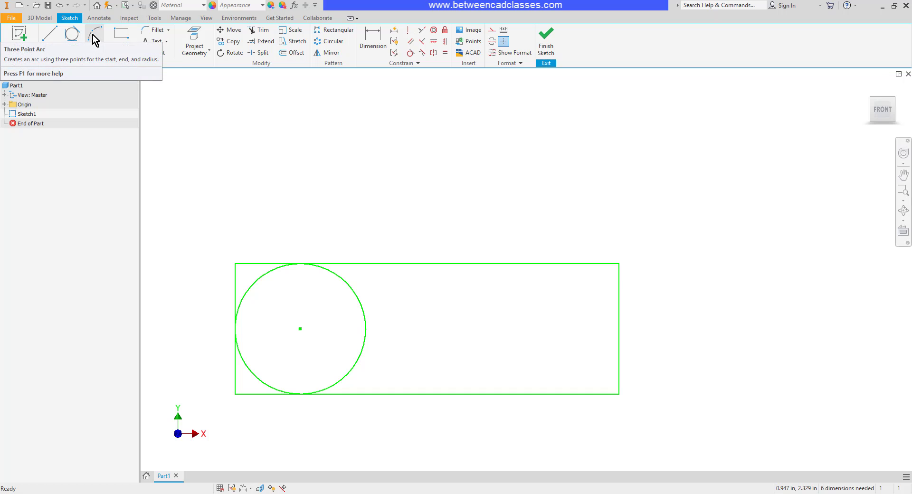
mouse_move(95, 38)
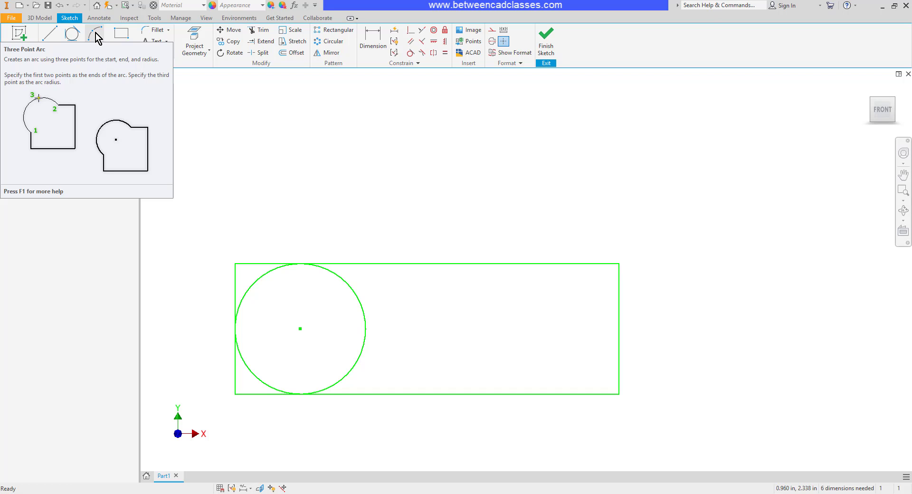
Draw a three-point arc capping the rectangle's right end between its right corners
left_click(94, 41)
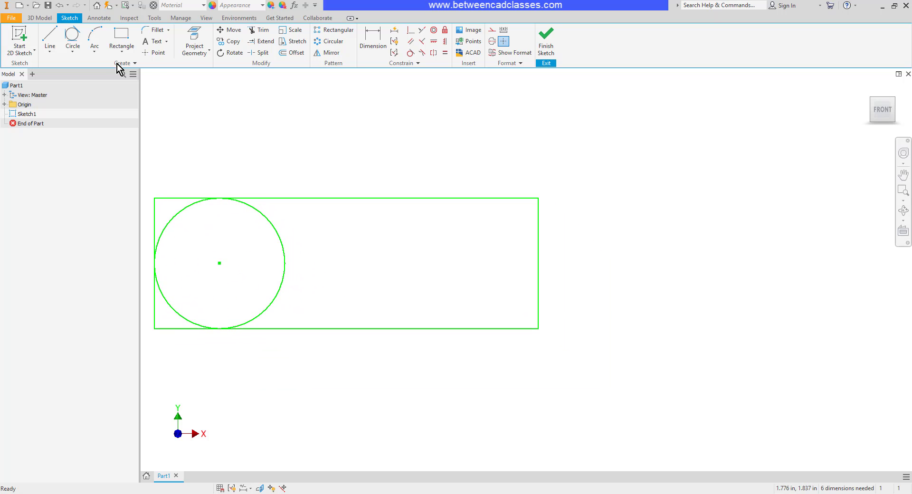
left_click(94, 40)
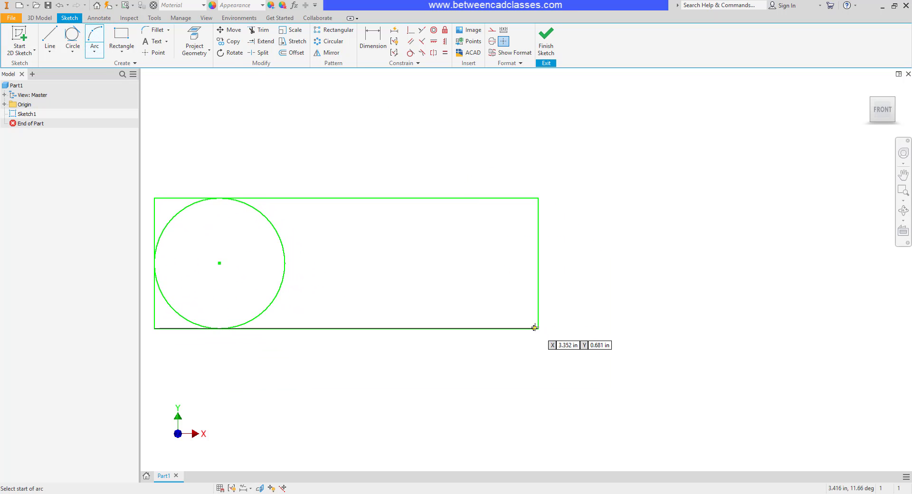
left_click(533, 328)
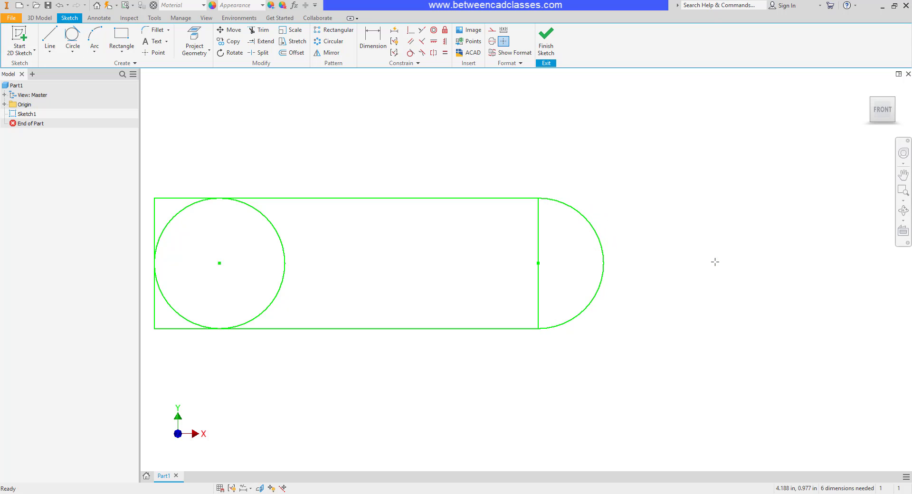
Draw a three-point arc rising above the rectangle between its two top corners
left_click(102, 45)
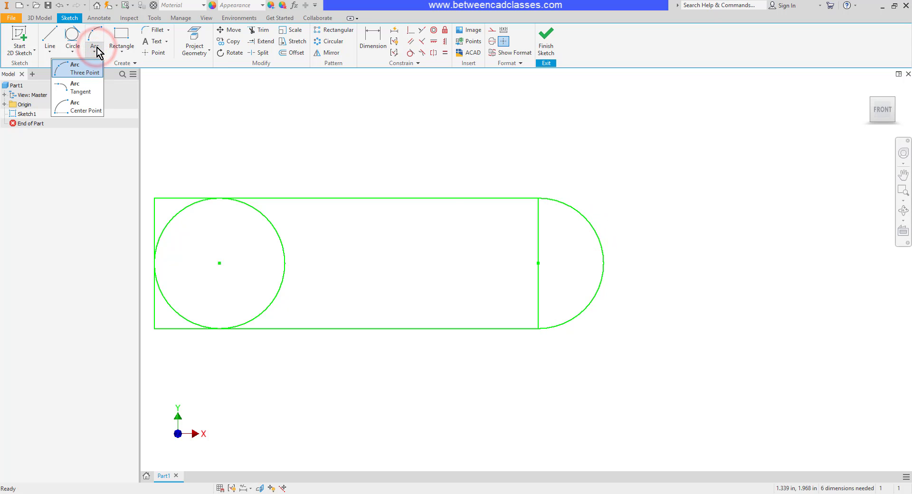
mouse_move(78, 88)
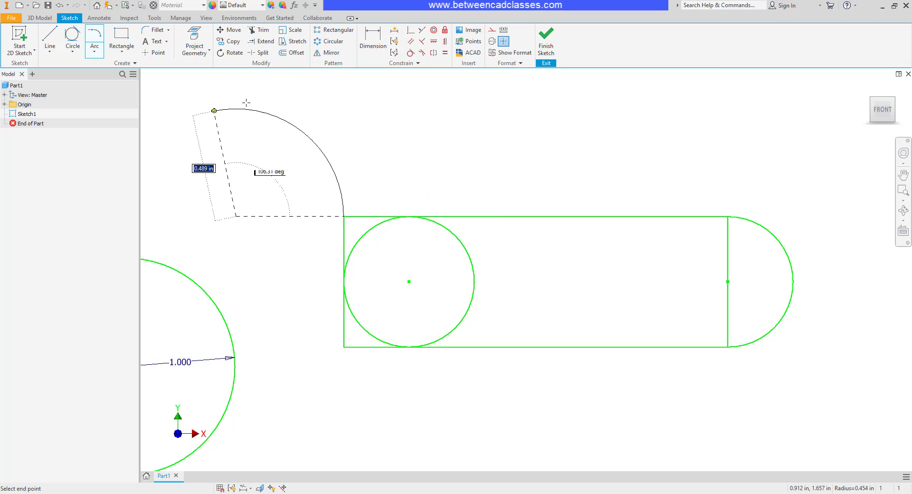
left_click(344, 215)
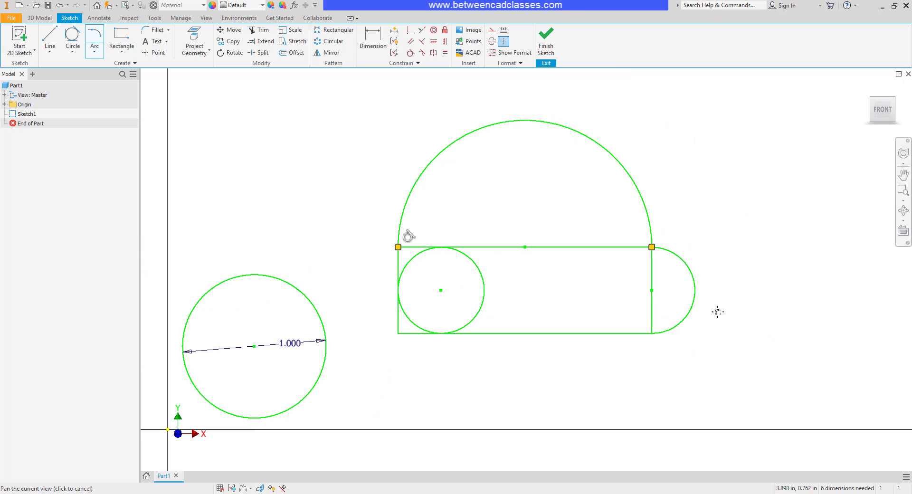
left_click(95, 40)
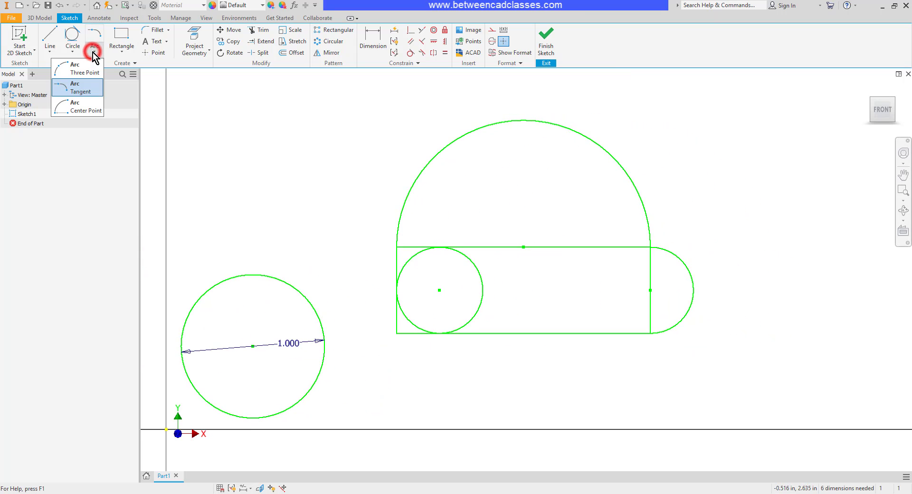
mouse_move(87, 107)
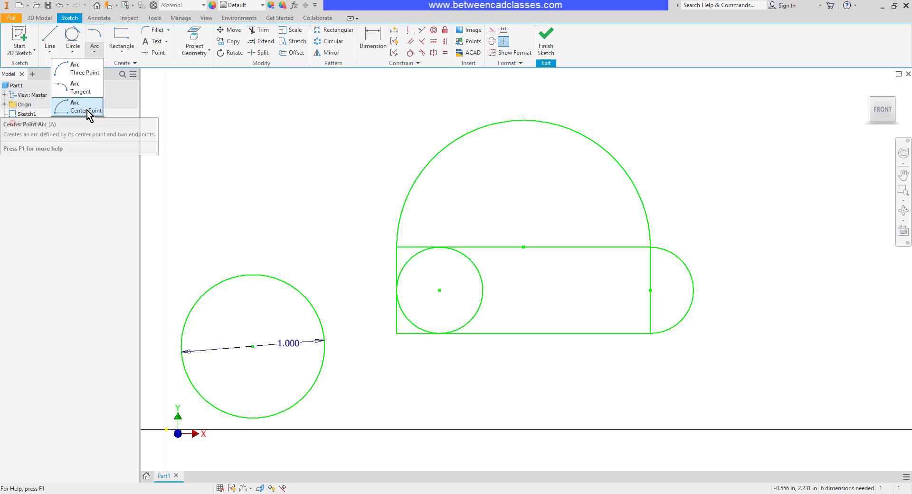
Draw a centre-point arc centred on the rectangle's bottom edge sweeping beneath the outline
left_click(90, 106)
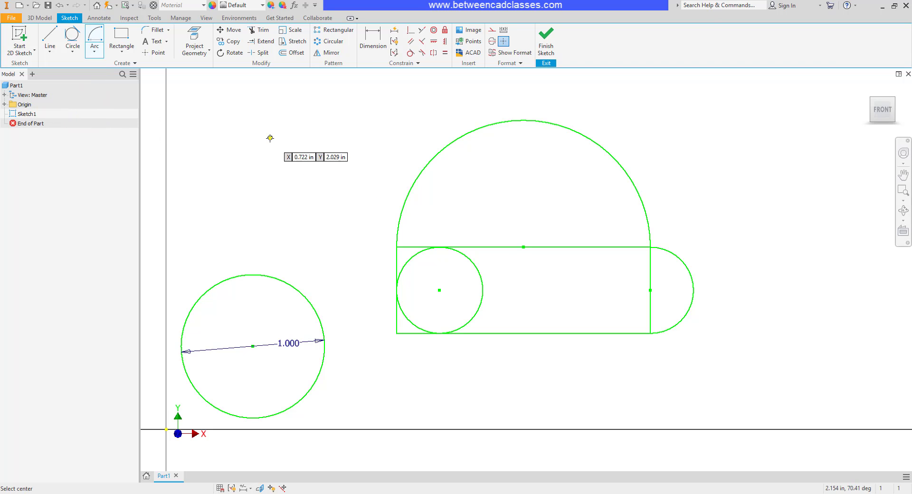
mouse_move(44, 391)
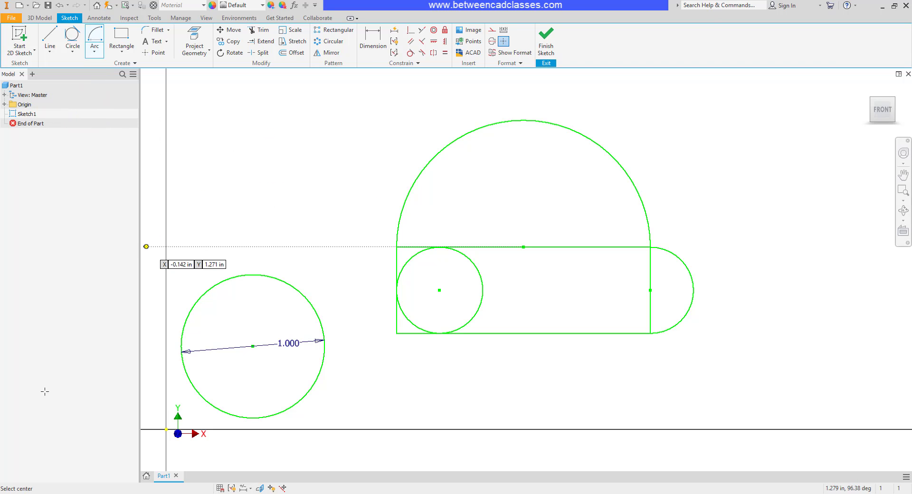
mouse_move(498, 357)
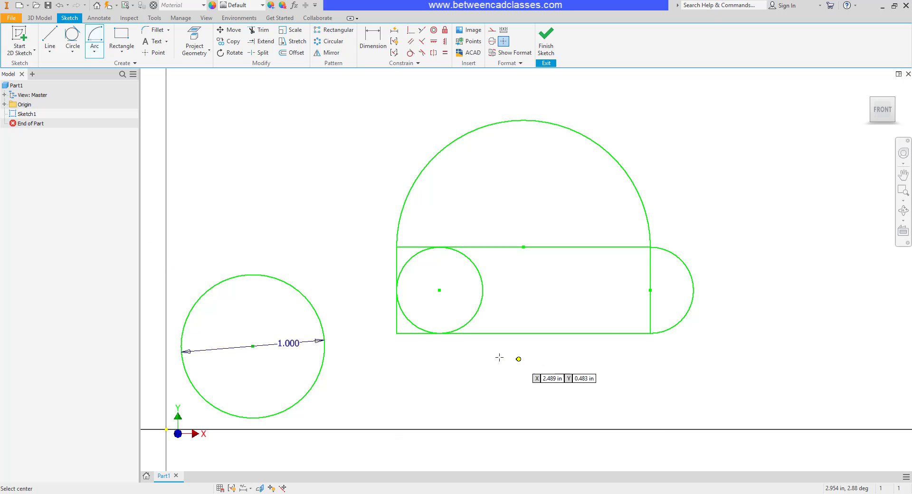
left_click(524, 333)
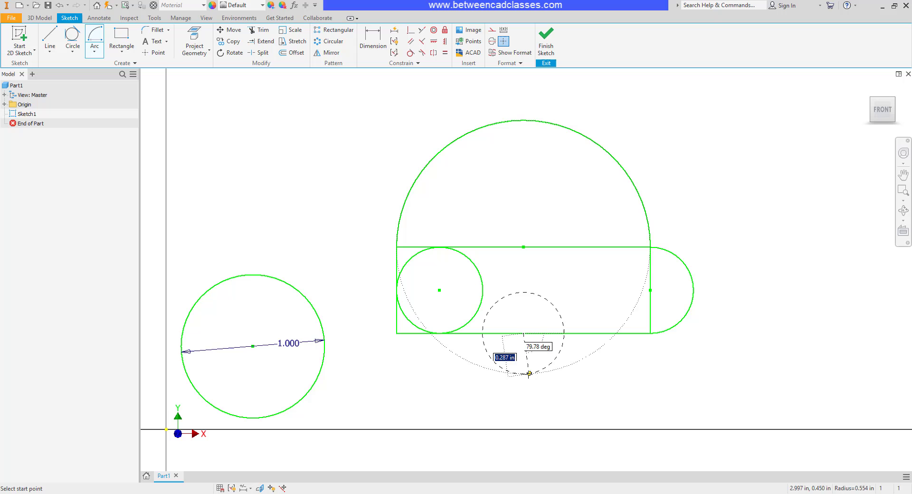
mouse_move(592, 364)
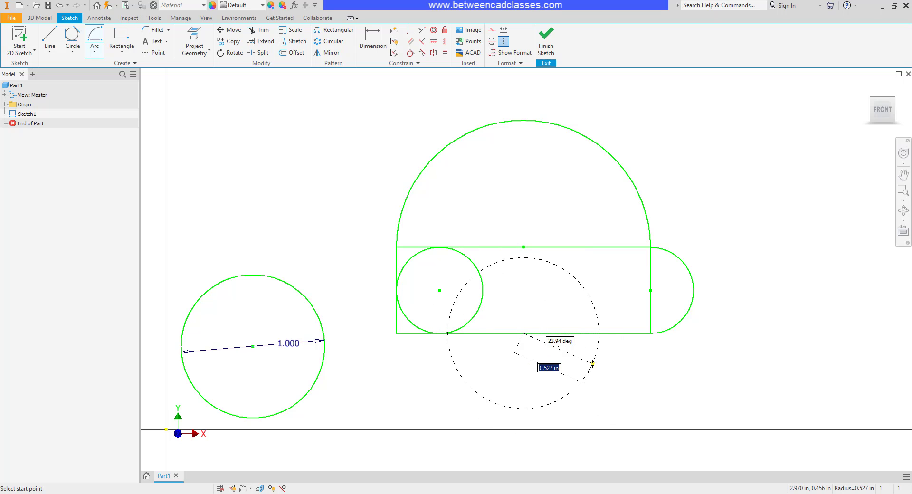
left_click(649, 334)
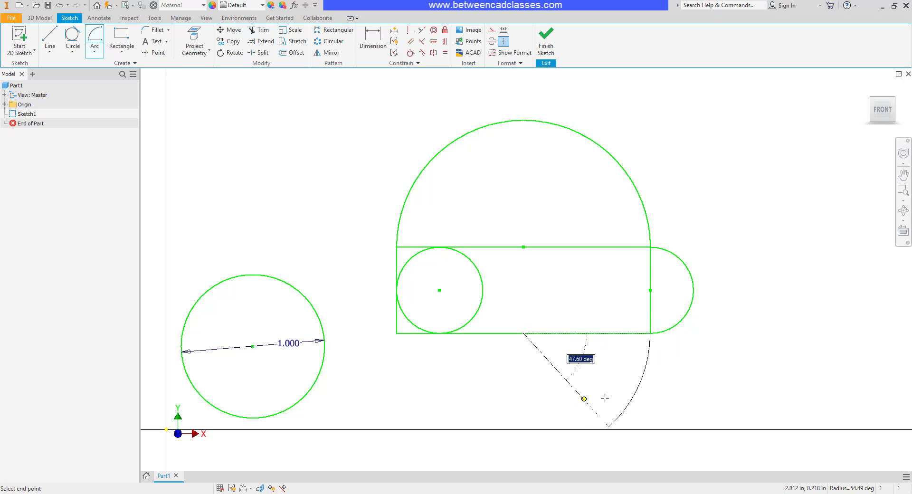
mouse_move(565, 406)
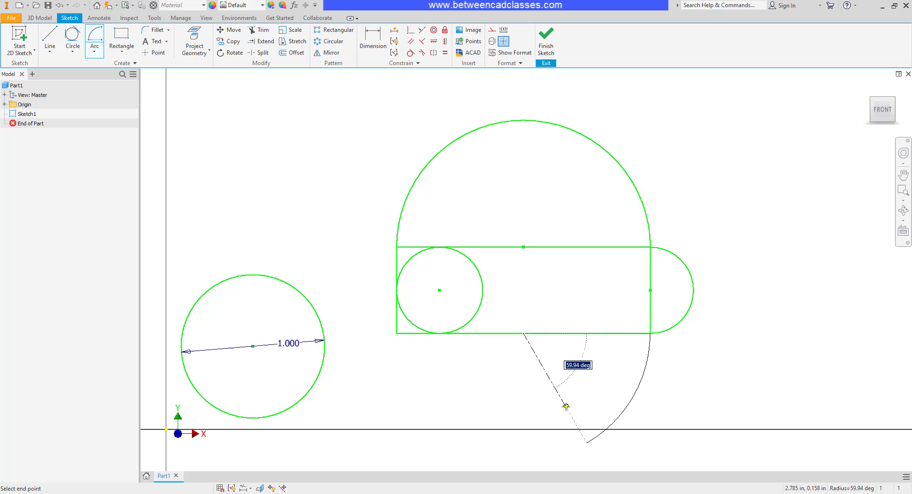
mouse_move(599, 406)
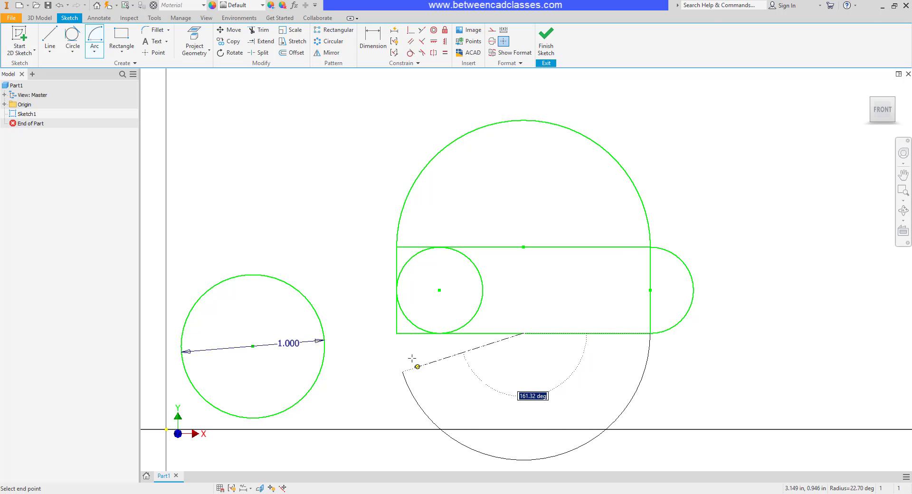
left_click(395, 334)
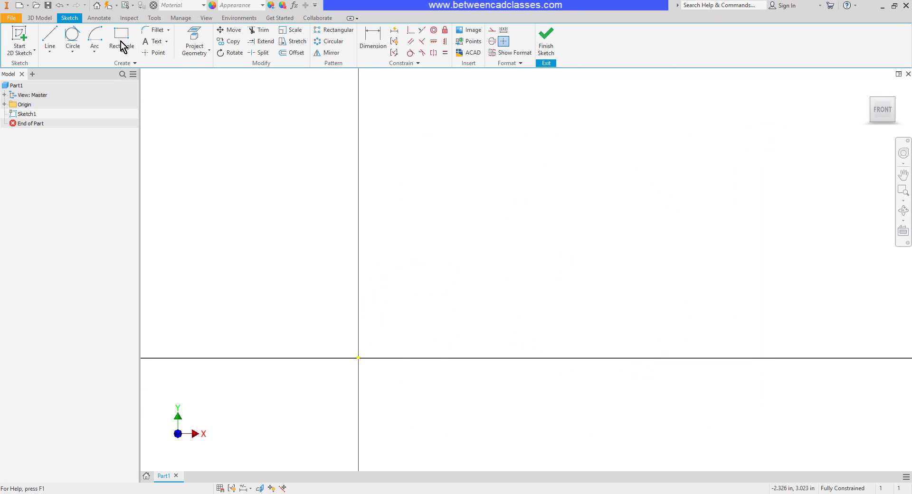
mouse_move(120, 38)
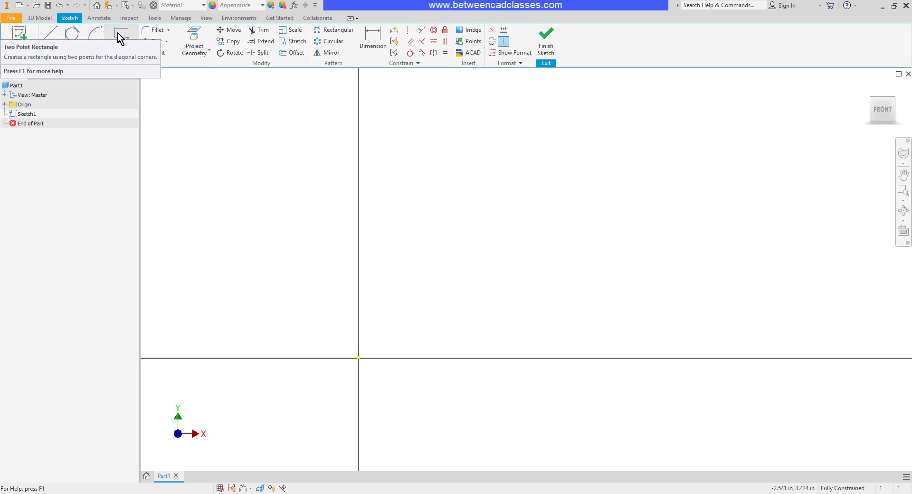
Draw a two-point rectangle dimensioned 2.000 wide by 1.000 tall
left_click(120, 41)
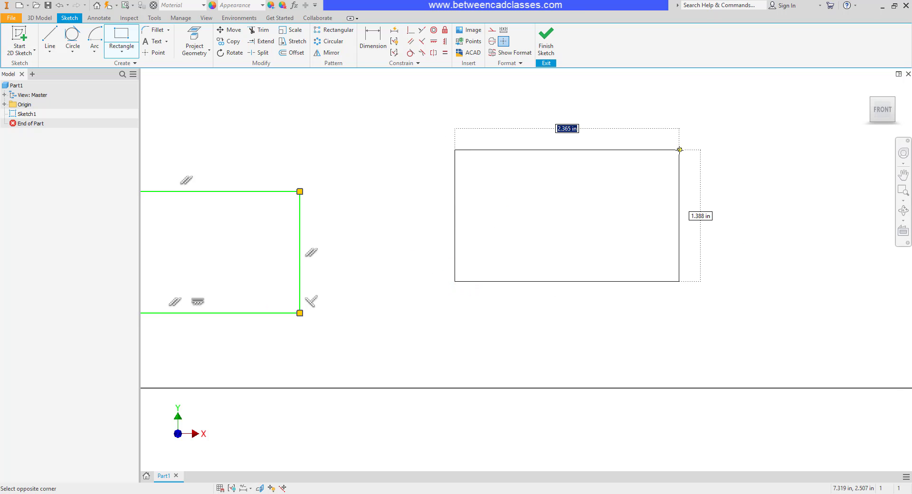
mouse_move(667, 153)
type("2.000")
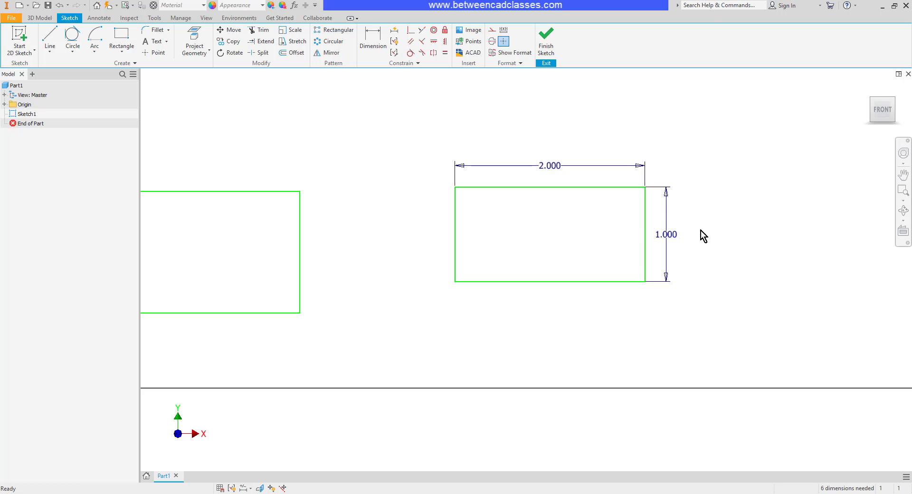
mouse_move(753, 347)
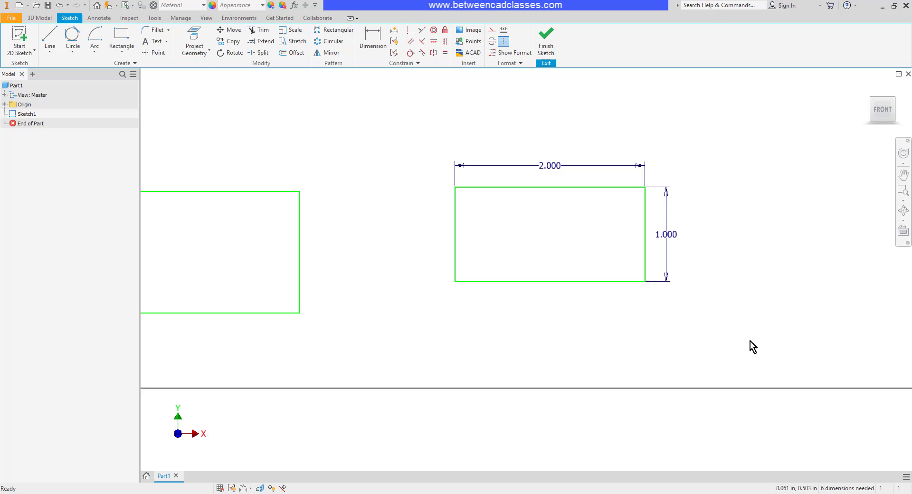
Draw a tilted three-point rectangle beside the 2.000 by 1.000 rectangle
left_click(122, 46)
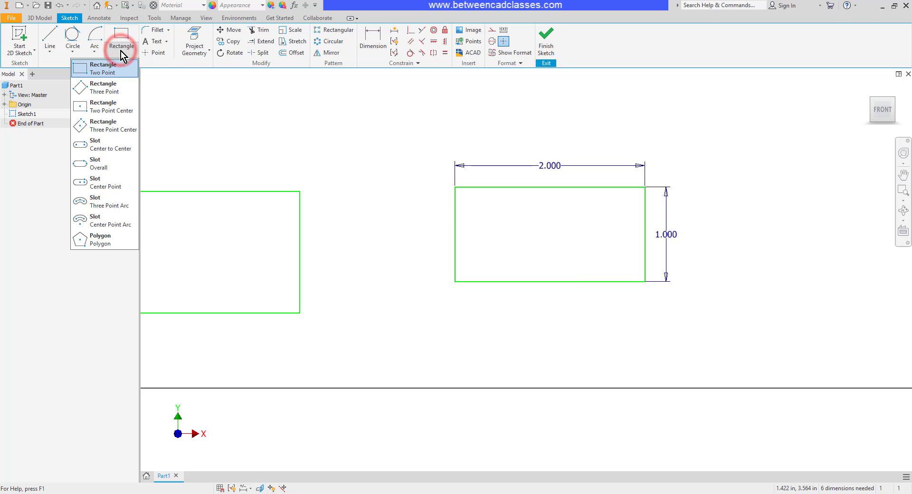
mouse_move(105, 88)
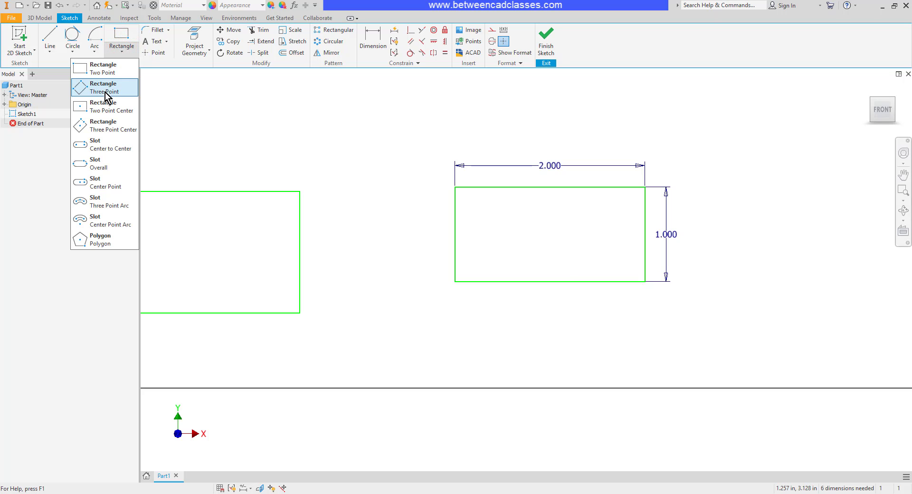
mouse_move(103, 88)
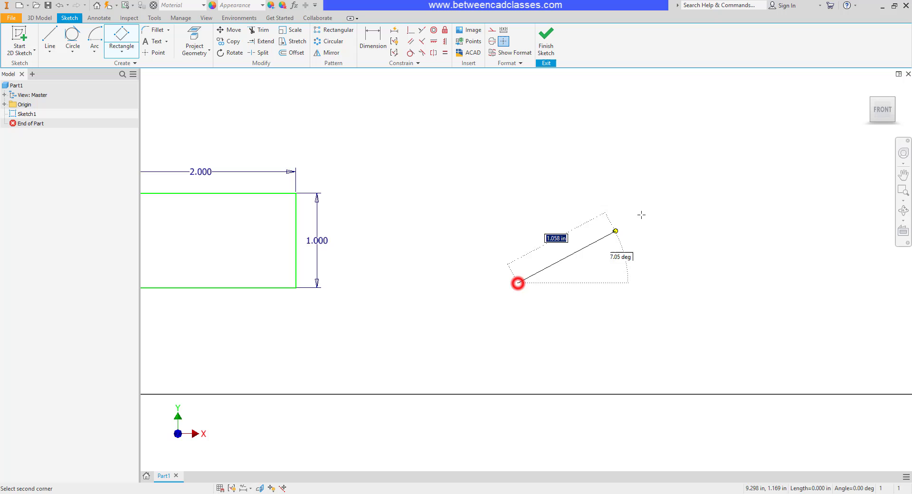
mouse_move(702, 162)
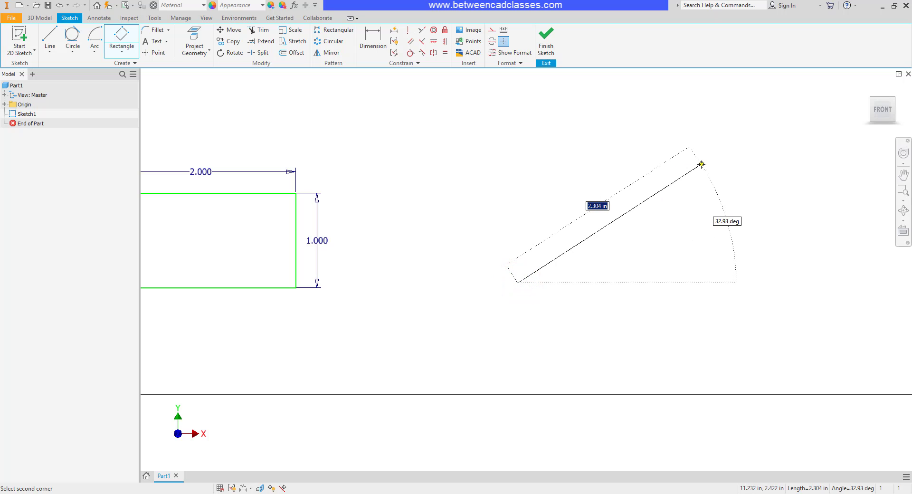
left_click(701, 164)
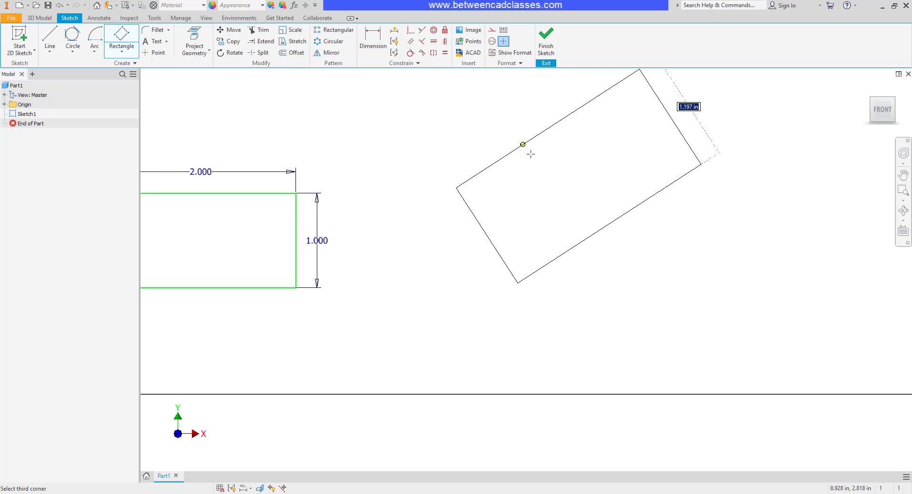
left_click(523, 143)
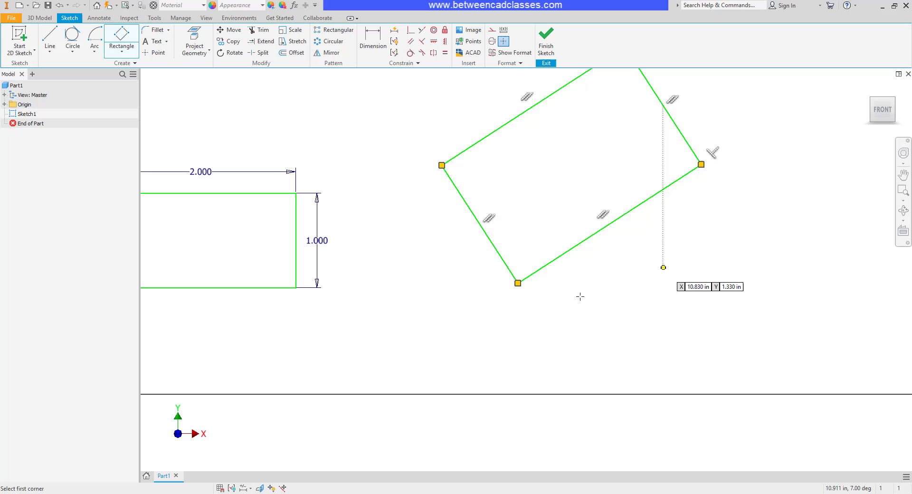
mouse_move(668, 241)
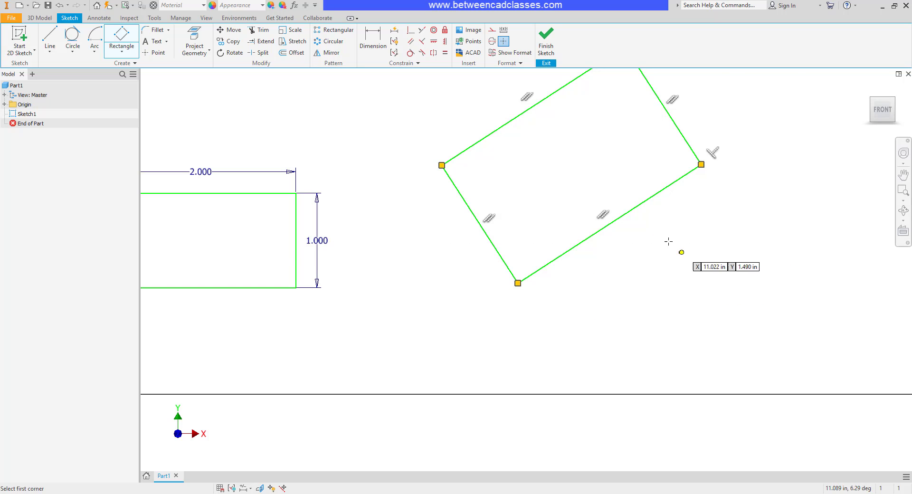
mouse_move(656, 322)
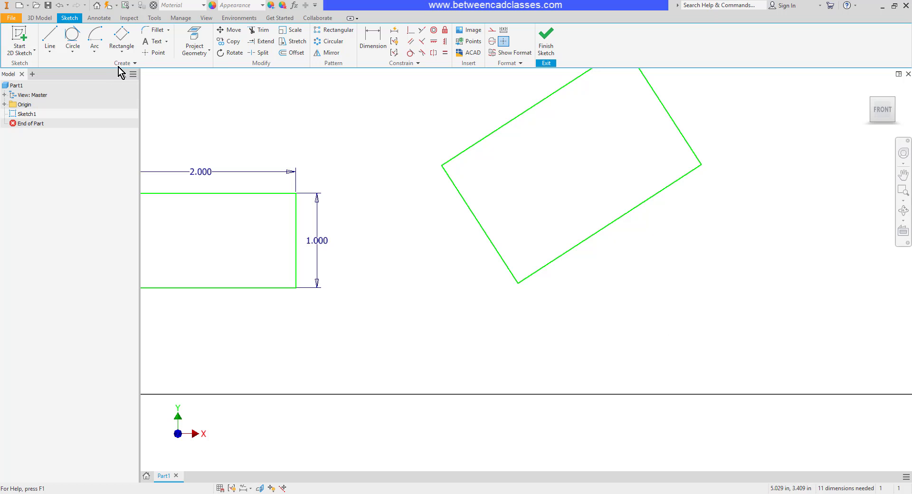
Draw a two-point centre rectangle on the origin dimensioned 5.000 by 3.000
left_click(122, 46)
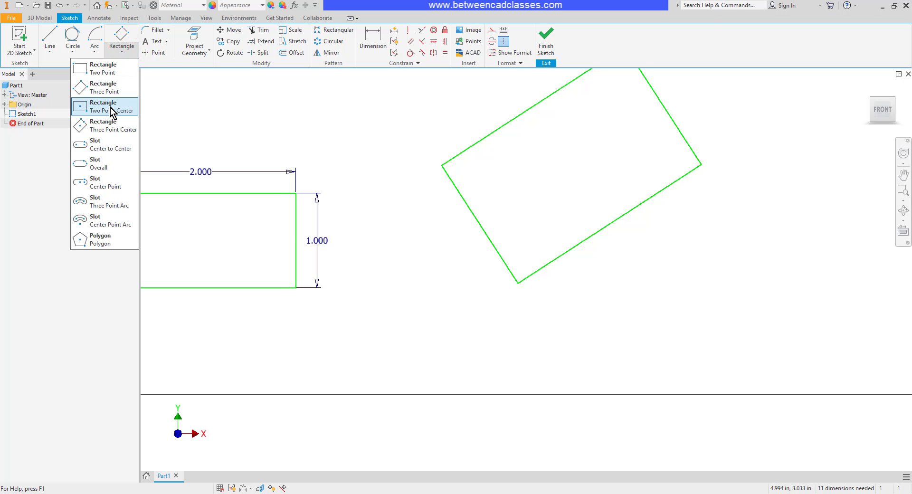
mouse_move(112, 110)
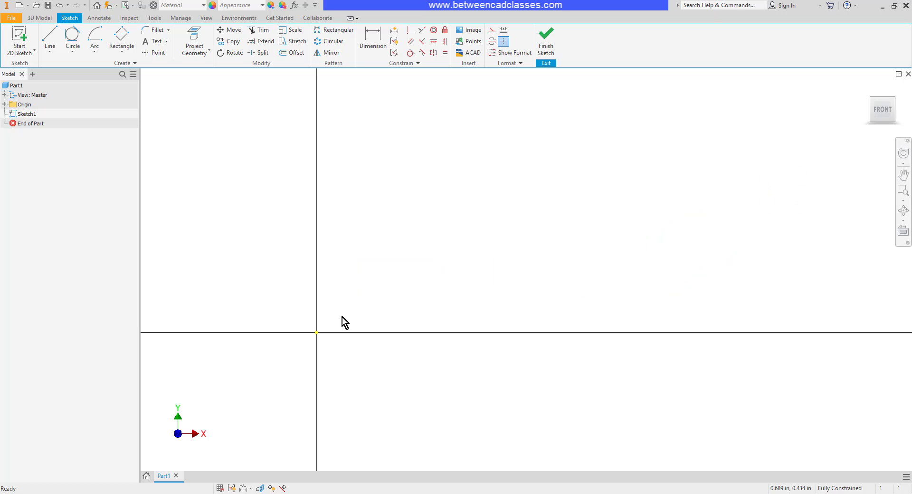
left_click(122, 53)
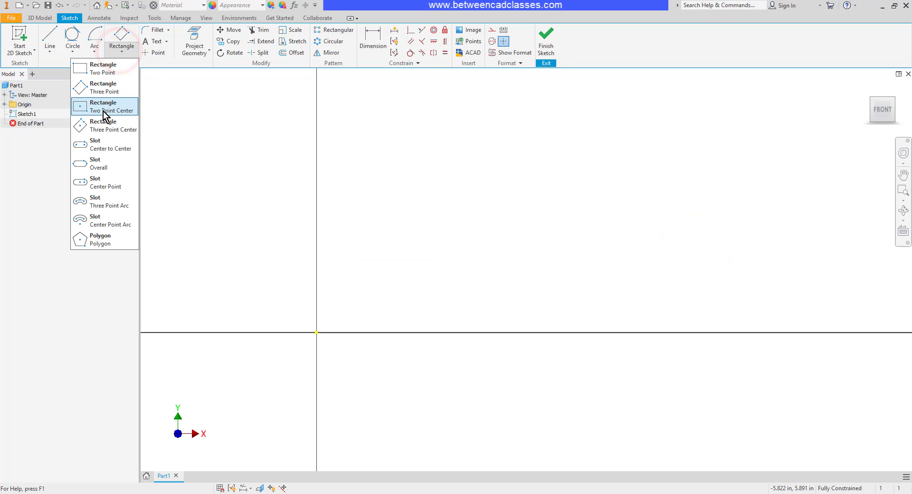
left_click(104, 106)
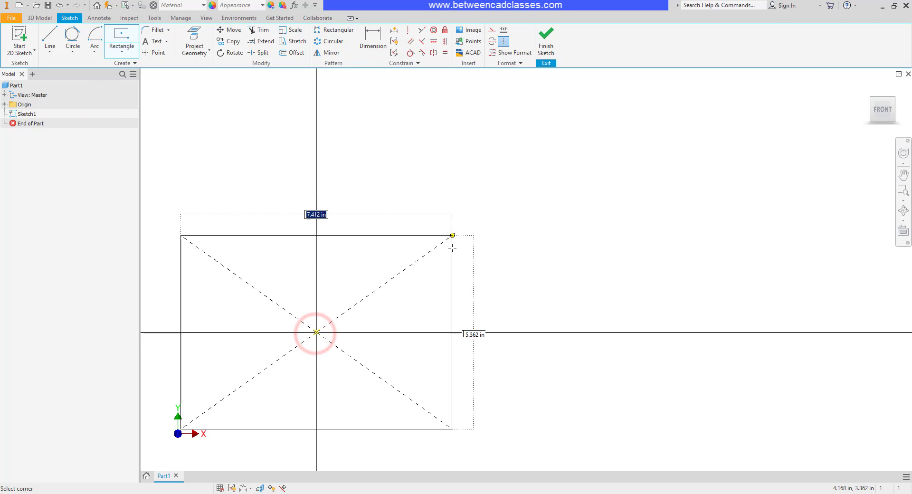
left_click_drag(452, 235, 468, 265)
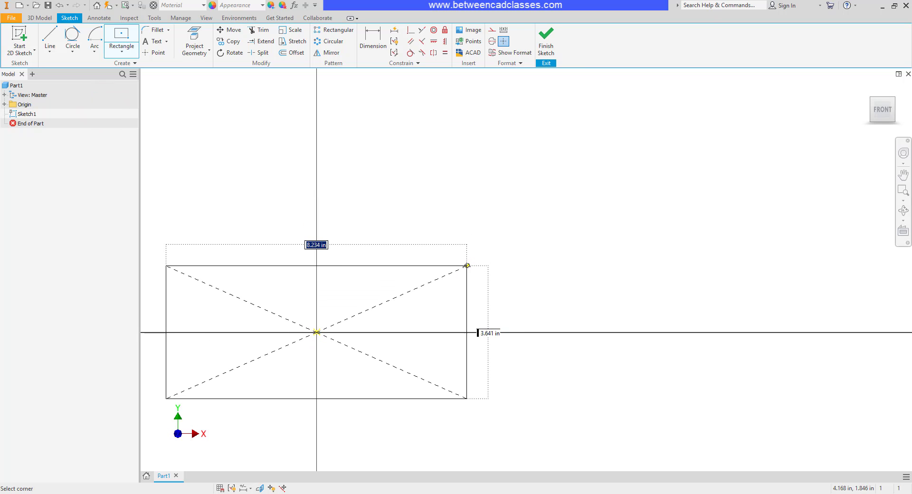
left_click_drag(468, 265, 514, 236)
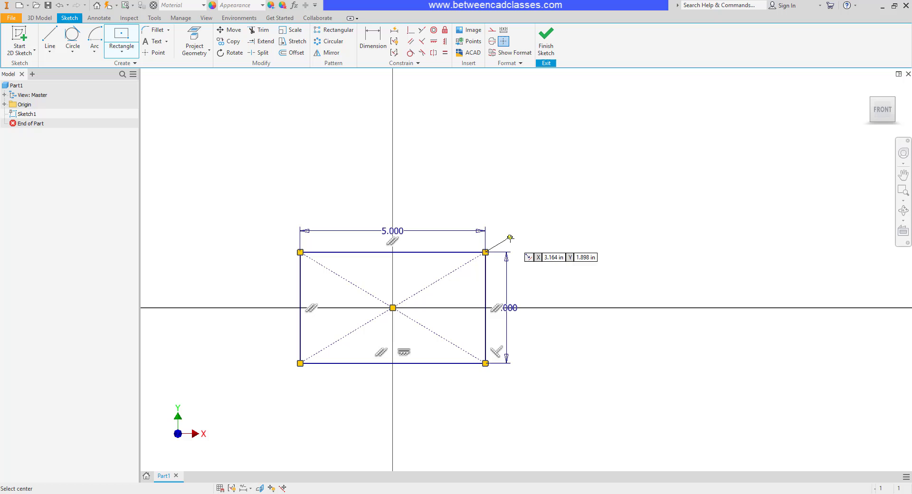
left_click(628, 220)
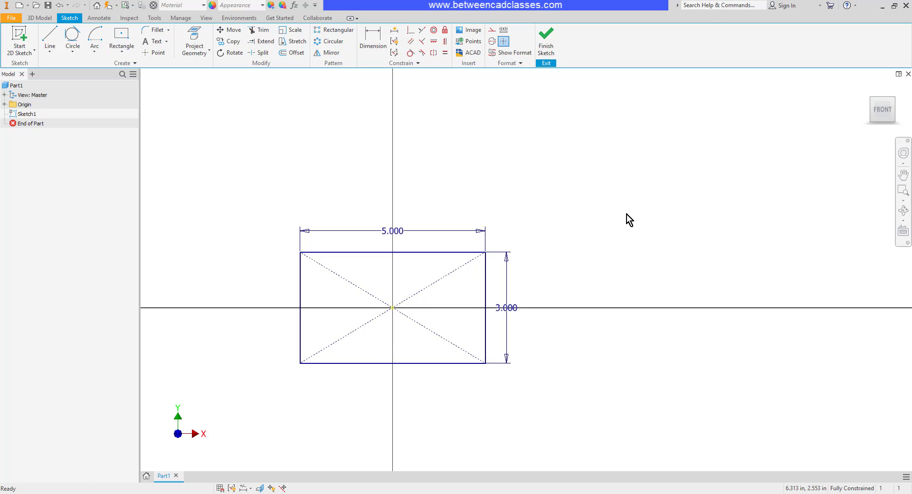
left_click(120, 41)
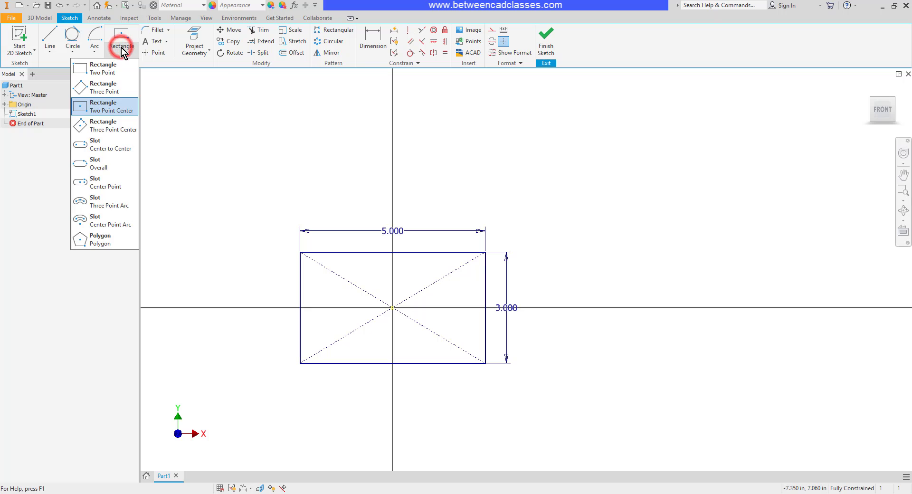
mouse_move(115, 126)
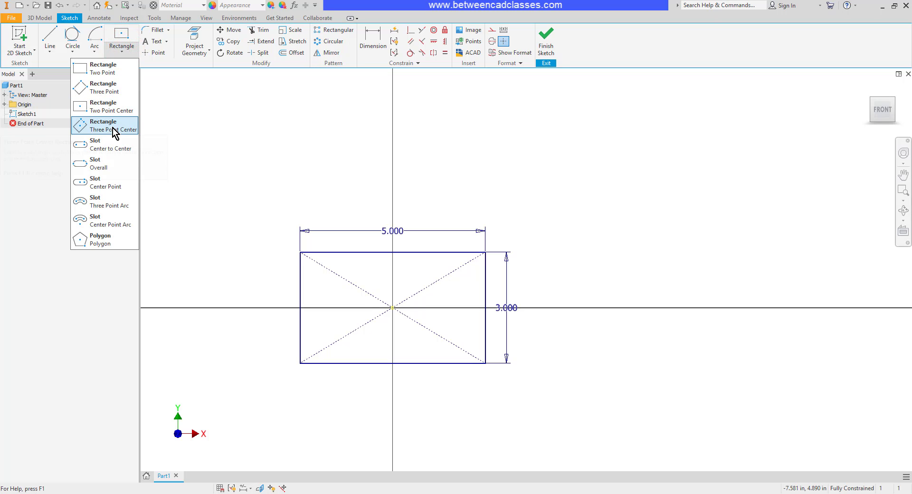
mouse_move(113, 126)
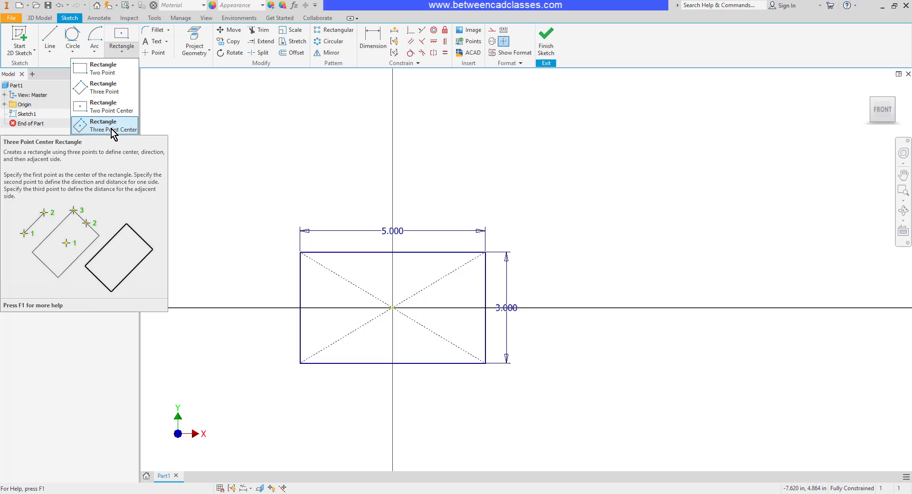
Draw a large tilted three-point centre rectangle on the origin around the 5.000 by 3.000 rectangle
left_click(105, 126)
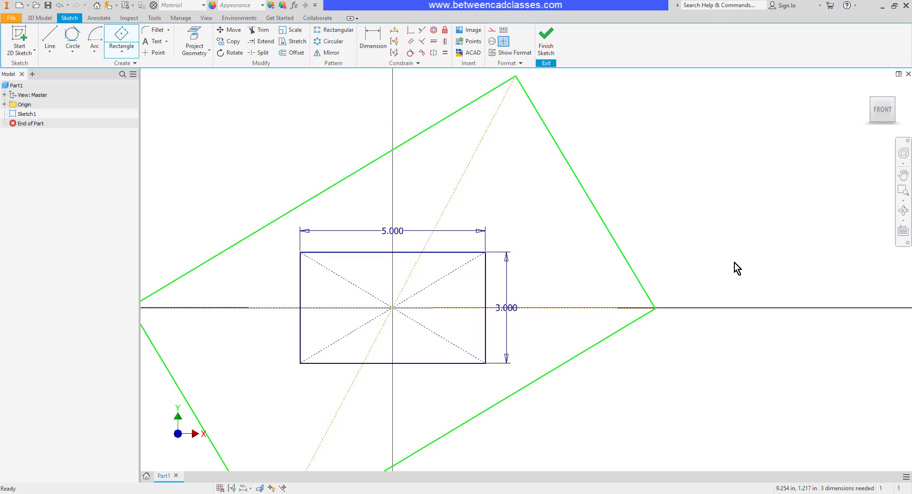
left_click(120, 41)
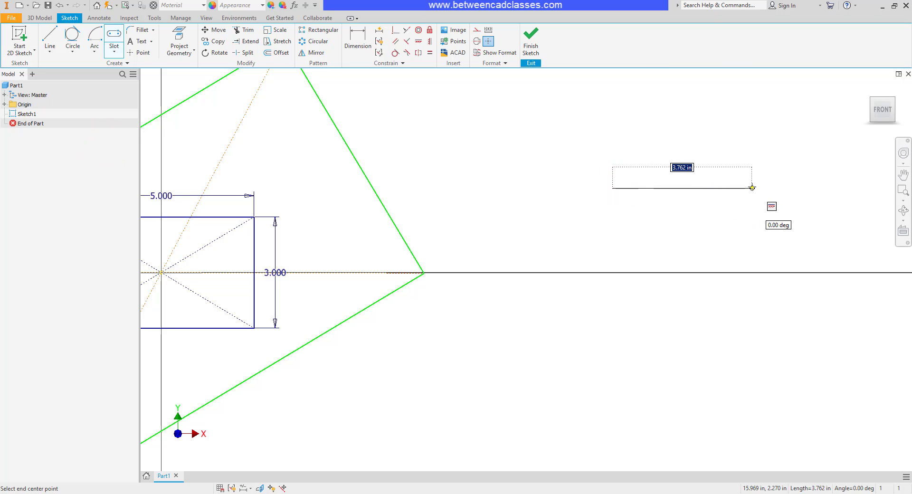
Draw a horizontal centre-to-centre slot to the right of the tilted rectangle
left_click(732, 151)
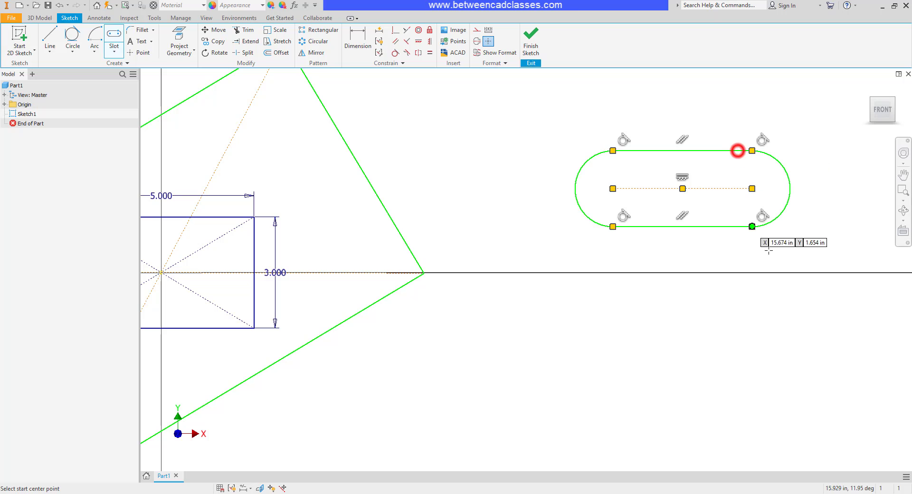
mouse_move(696, 281)
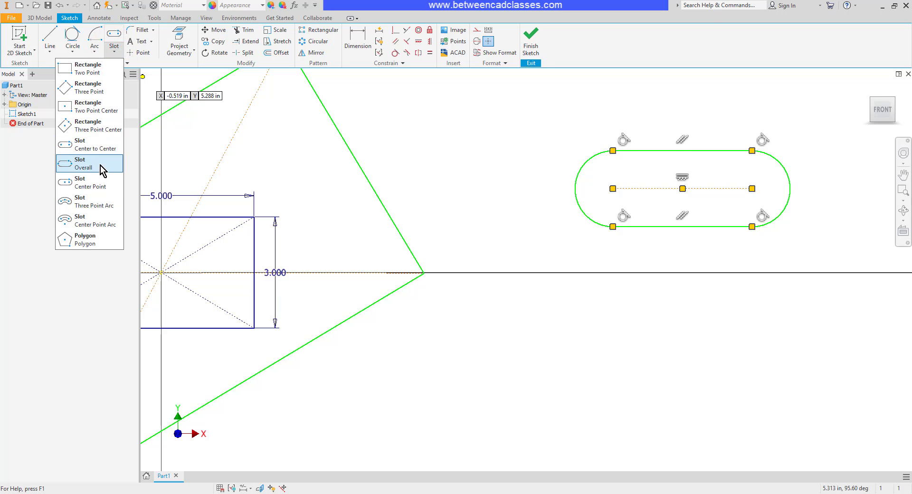
mouse_move(90, 201)
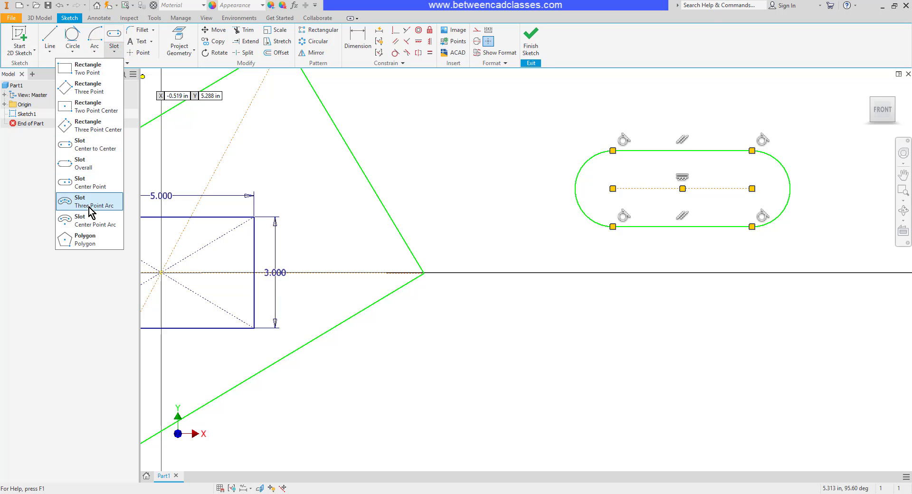
mouse_move(91, 221)
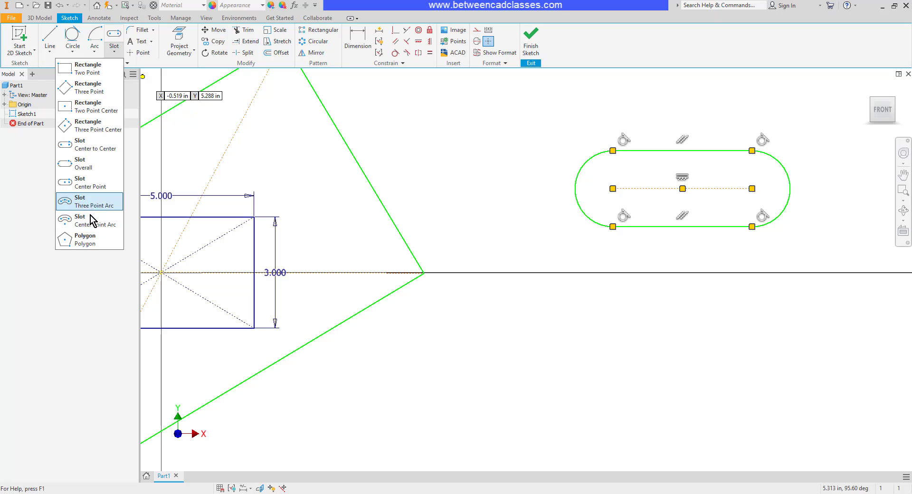
mouse_move(88, 239)
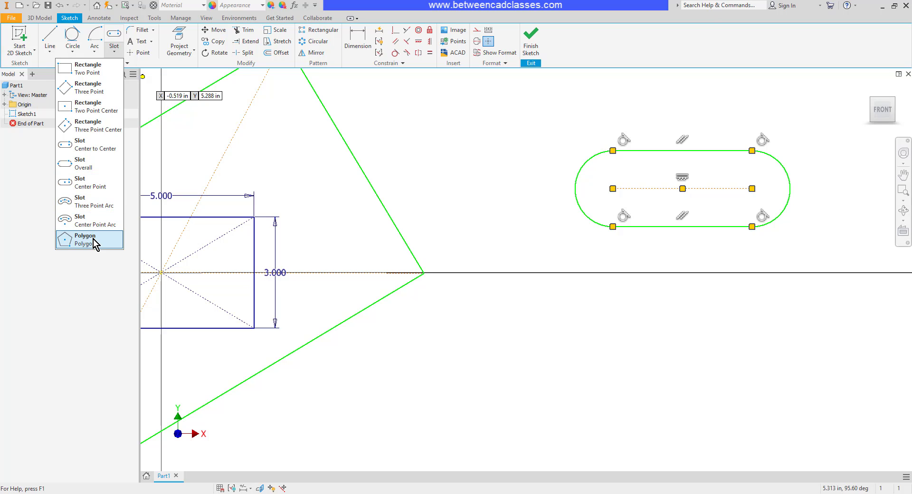
mouse_move(84, 244)
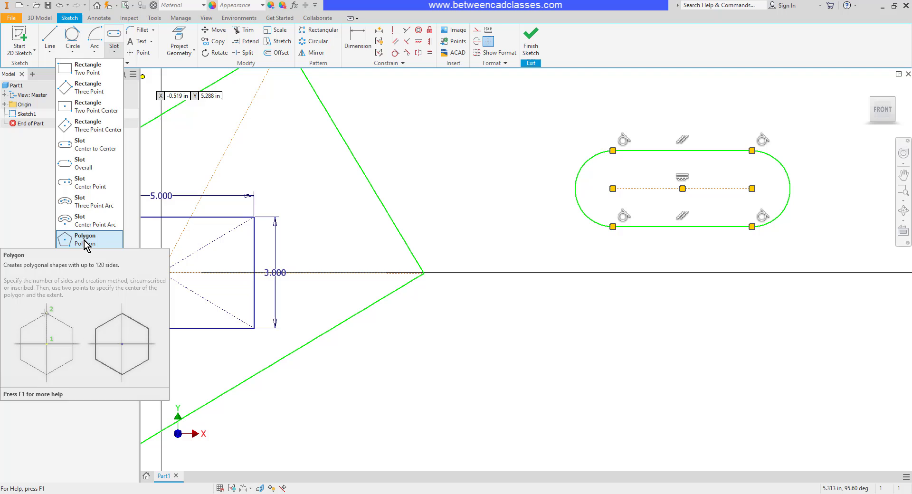
Choose Polygon from the Slot drop-down to start placing a polygon
left_click(86, 238)
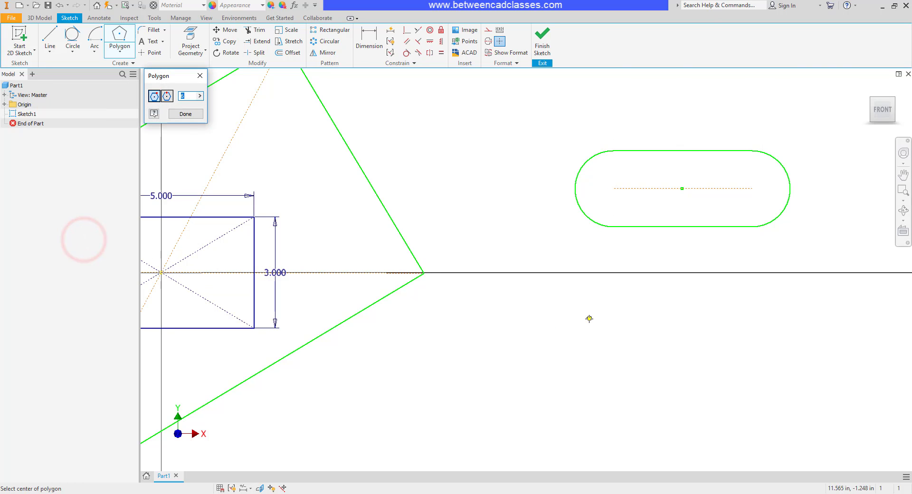
mouse_move(704, 357)
type("8")
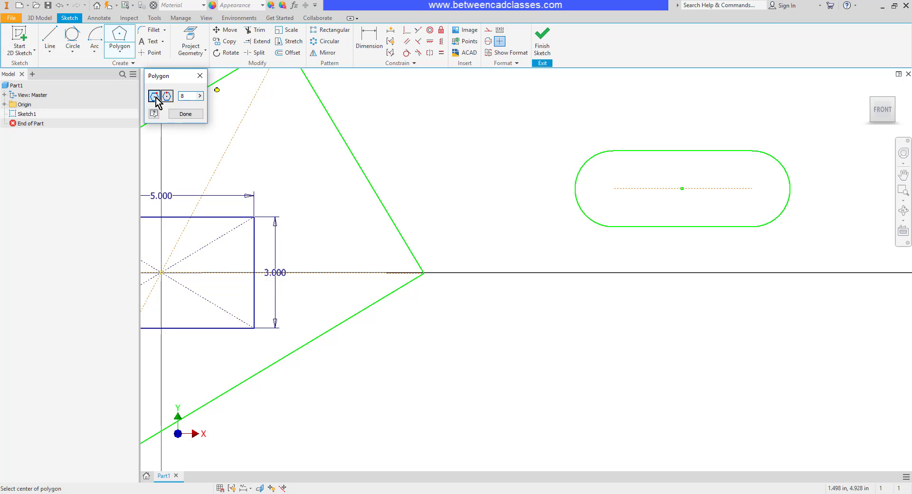
Set the polygon to 8 sides with the Inscribed option
left_click(168, 96)
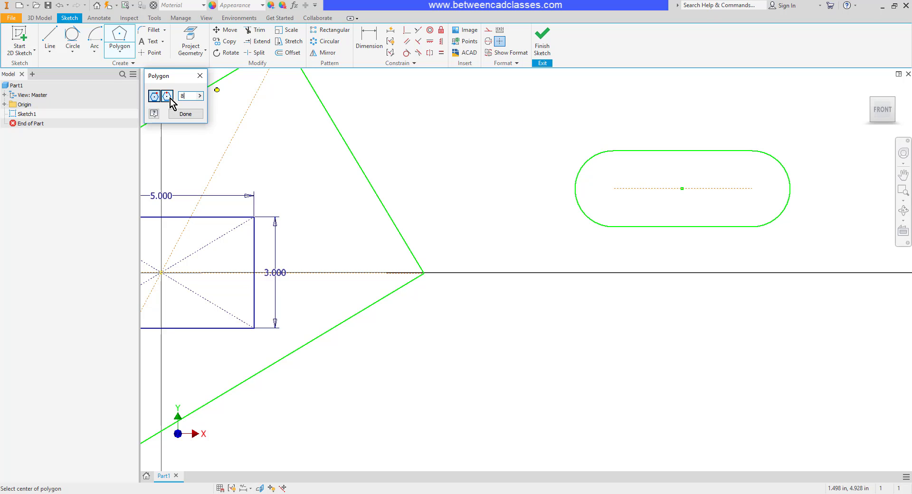
mouse_move(180, 96)
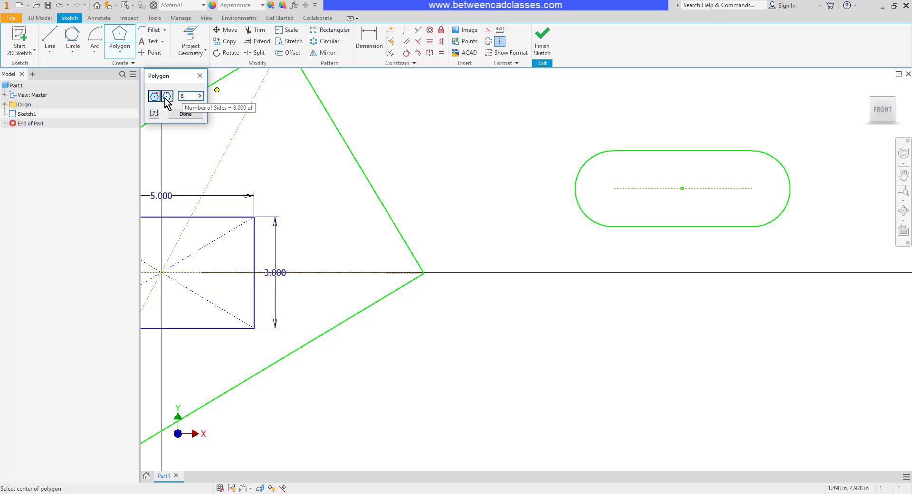
mouse_move(167, 96)
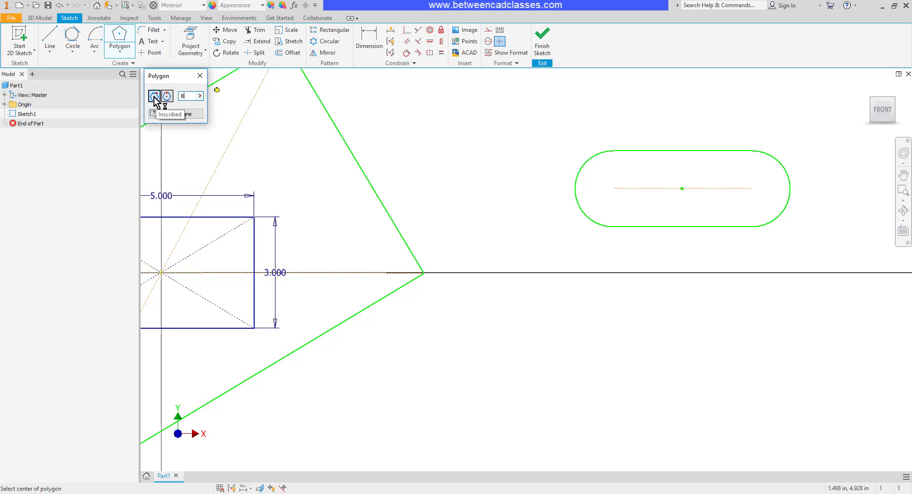
mouse_move(157, 104)
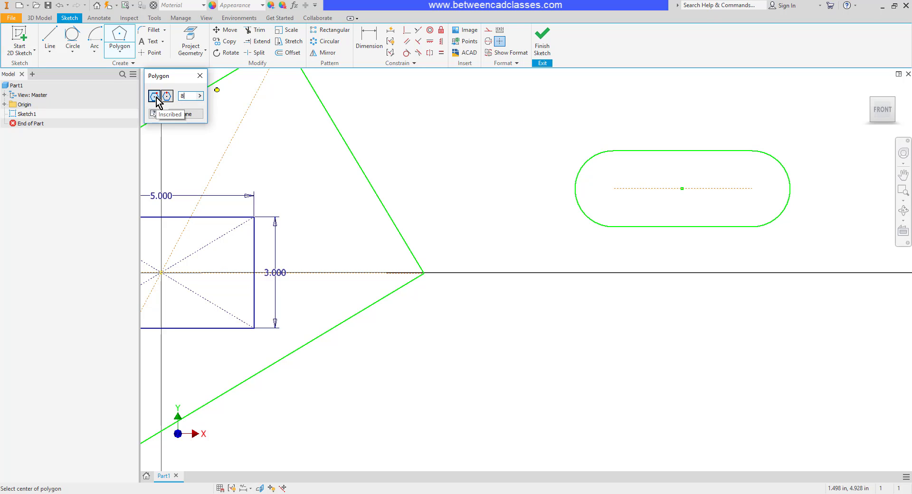
left_click(167, 96)
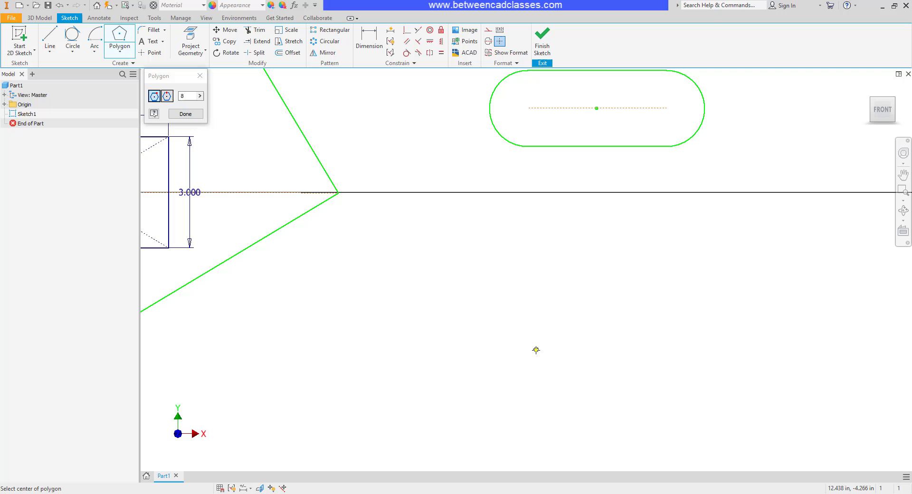
Place the eight-sided polygon below the slot and finish the Polygon tool
left_click(536, 350)
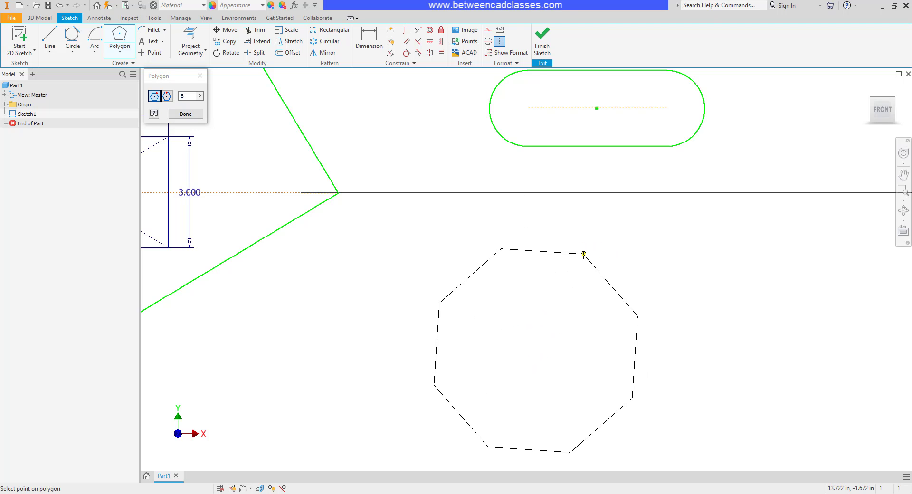
mouse_move(577, 255)
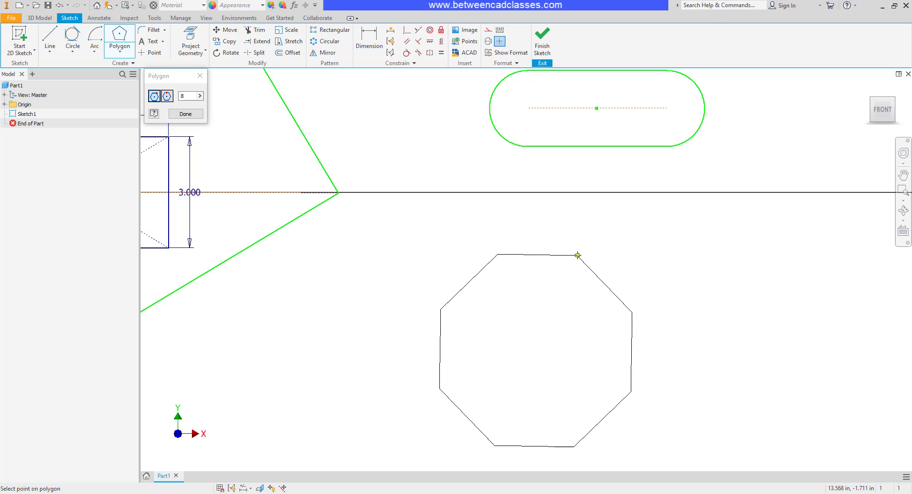
mouse_move(585, 247)
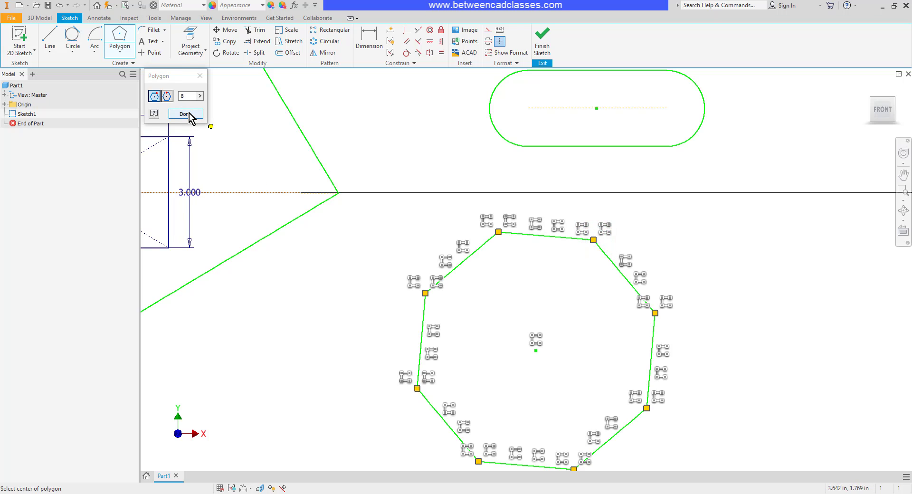
left_click(186, 113)
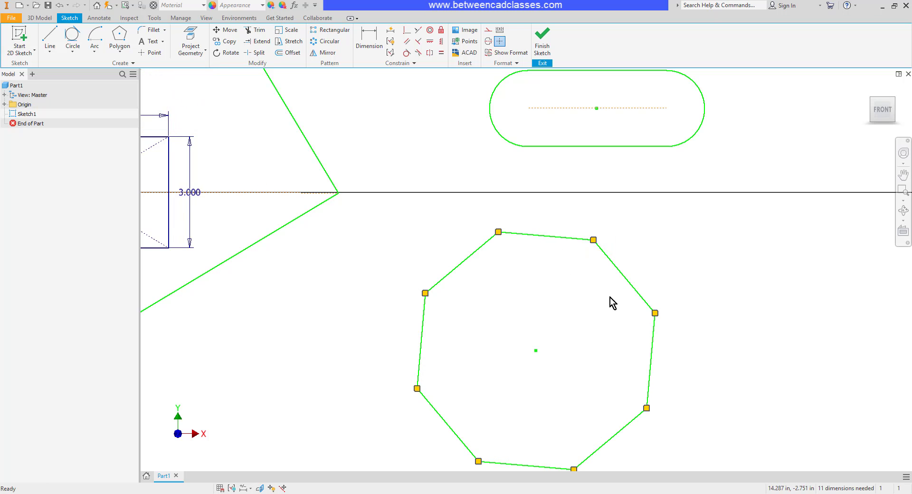
mouse_move(600, 306)
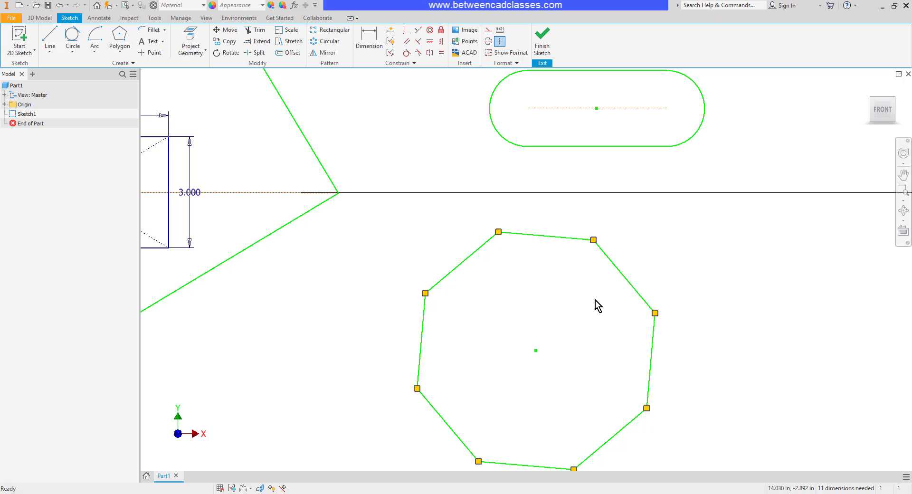
mouse_move(740, 313)
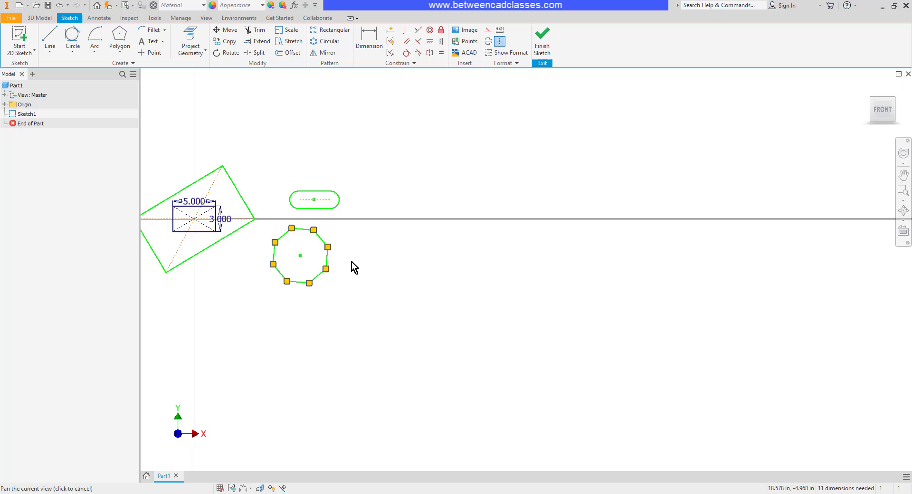
left_click(119, 45)
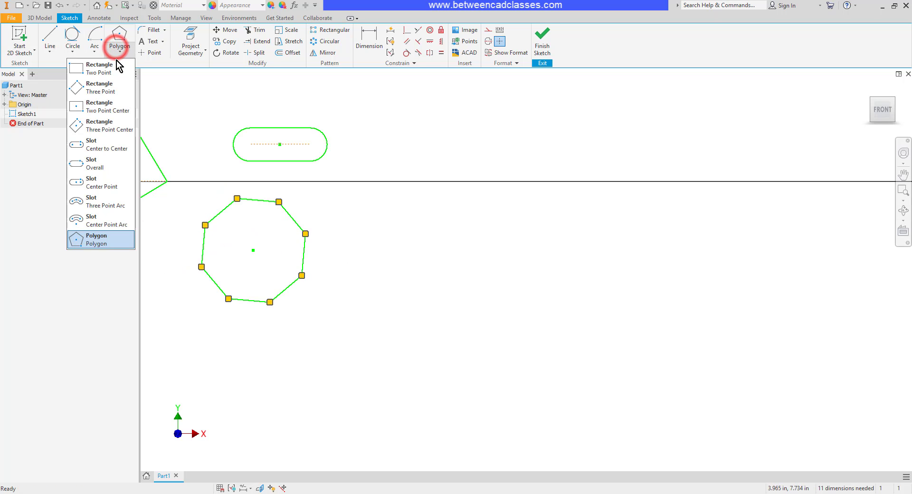
Draw a rectangle right of the octagon and start filleting its corners at 0.500 in
left_click(105, 69)
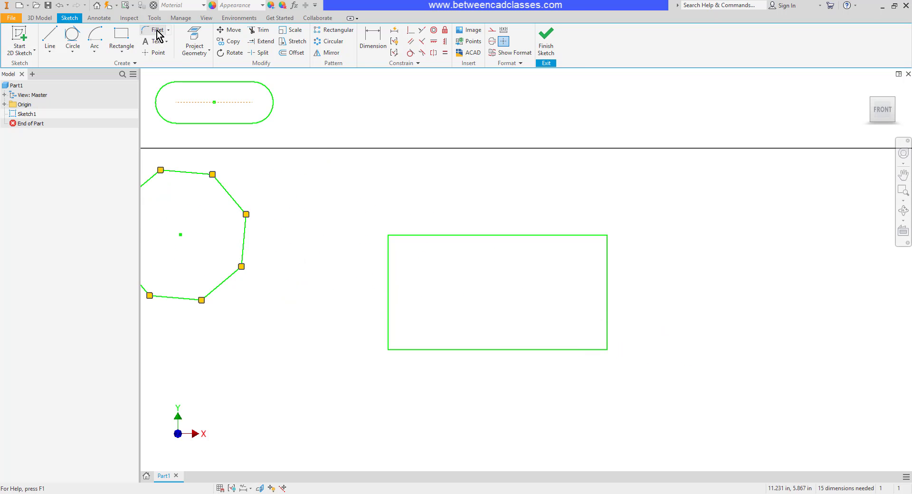
left_click(154, 30)
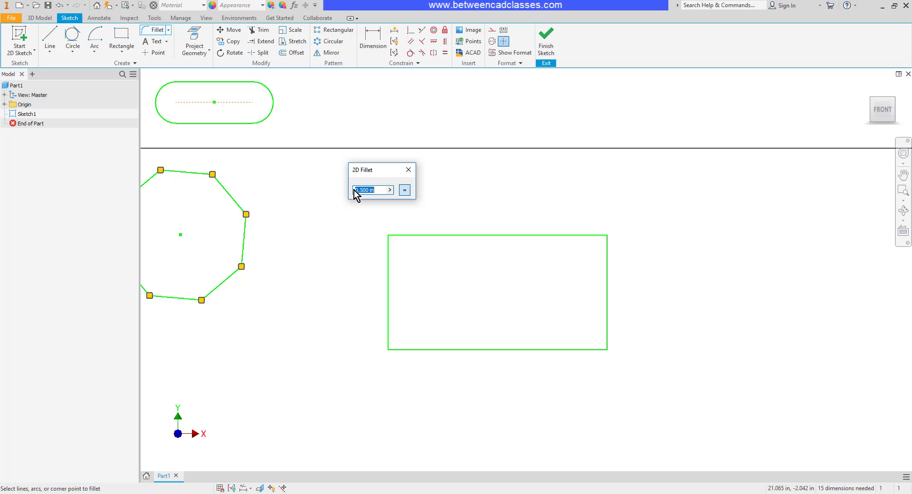
mouse_move(376, 190)
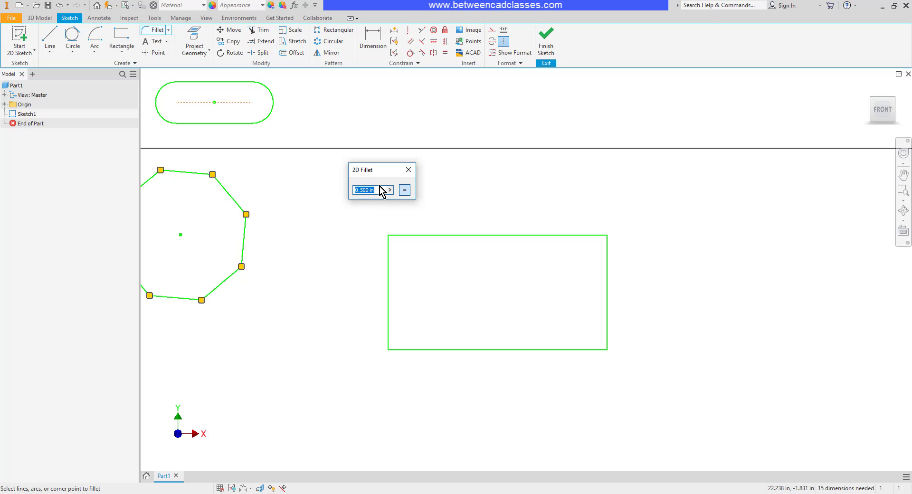
mouse_move(404, 190)
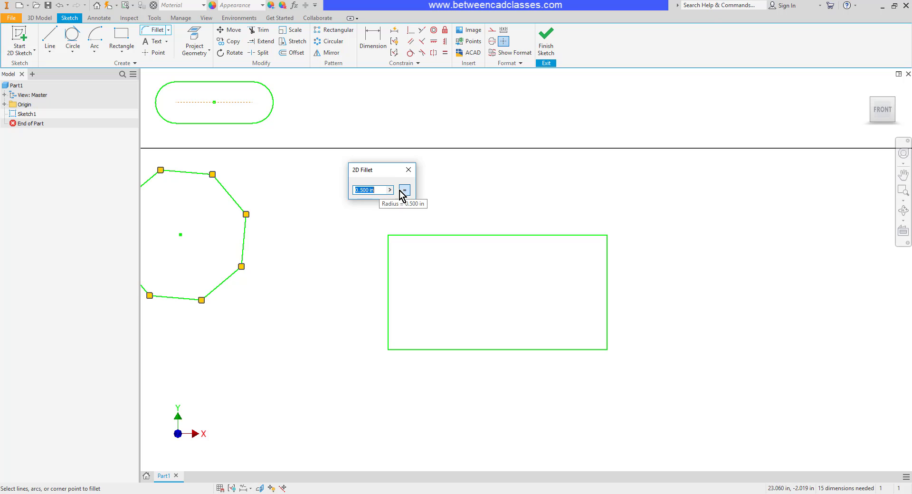
mouse_move(372, 190)
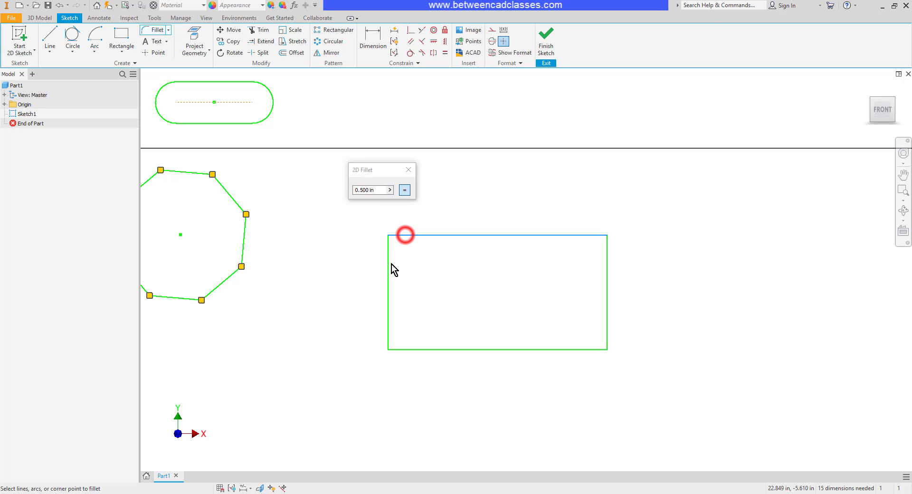
mouse_move(397, 236)
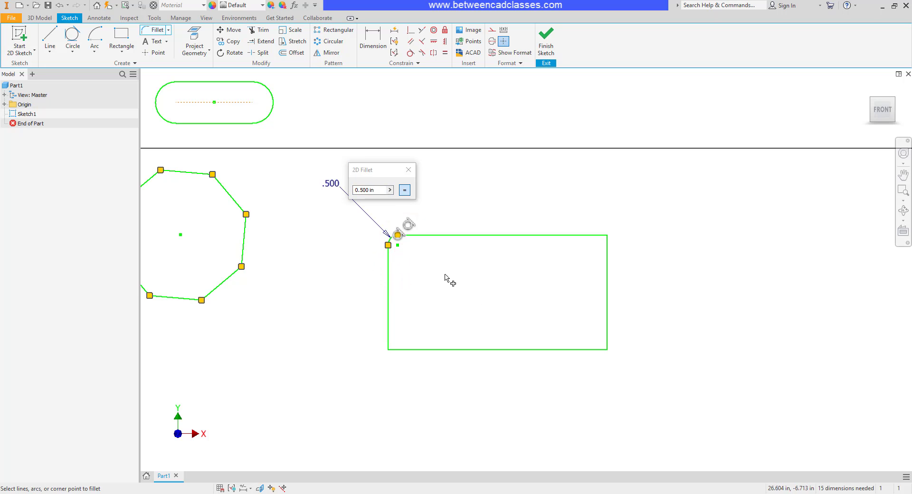
mouse_move(410, 355)
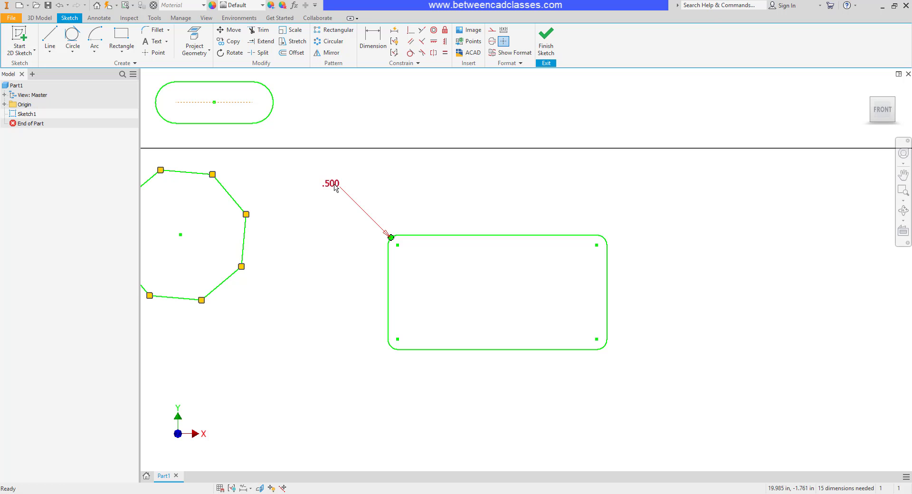
Change the fillet radius dimension from .500 to 2
double_click(331, 184)
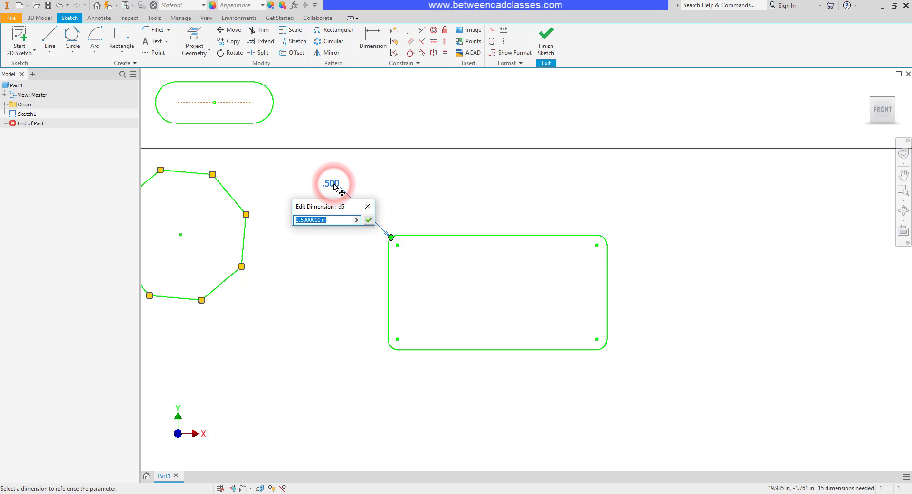
left_click(369, 220)
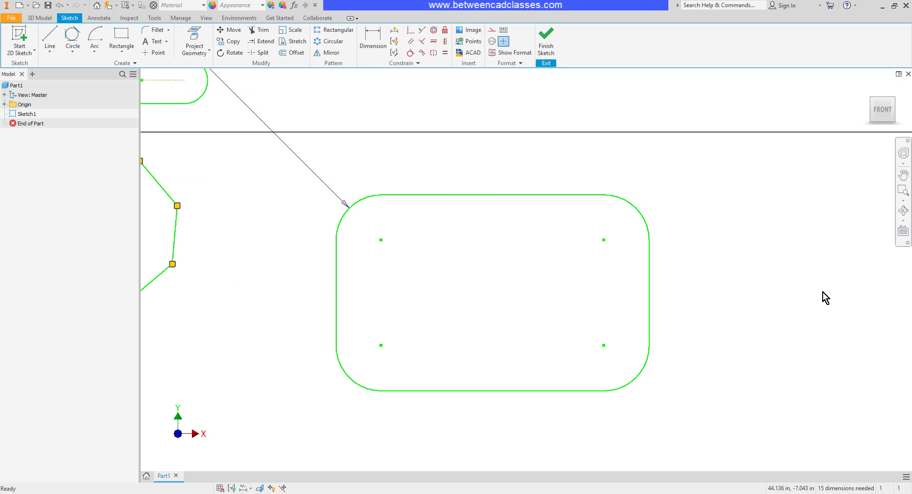
left_click(122, 41)
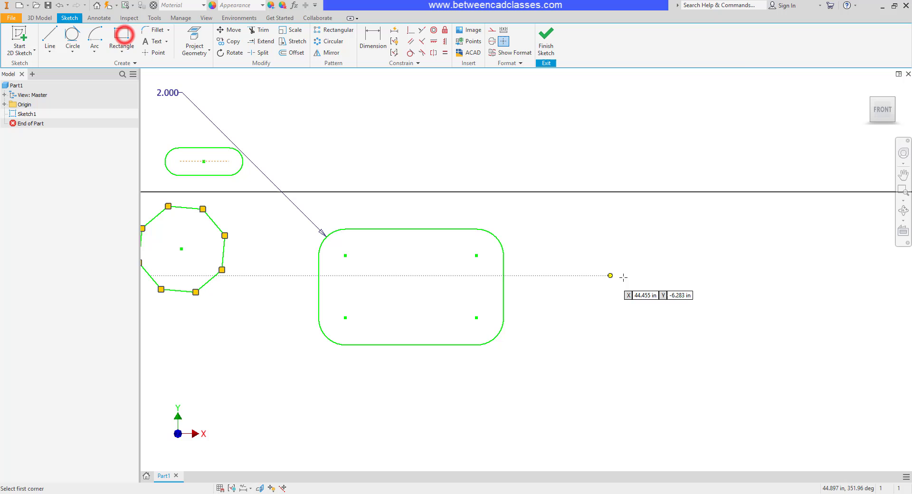
Finish the right-hand rectangle and round its corners with 0.500 fillets
left_click(783, 342)
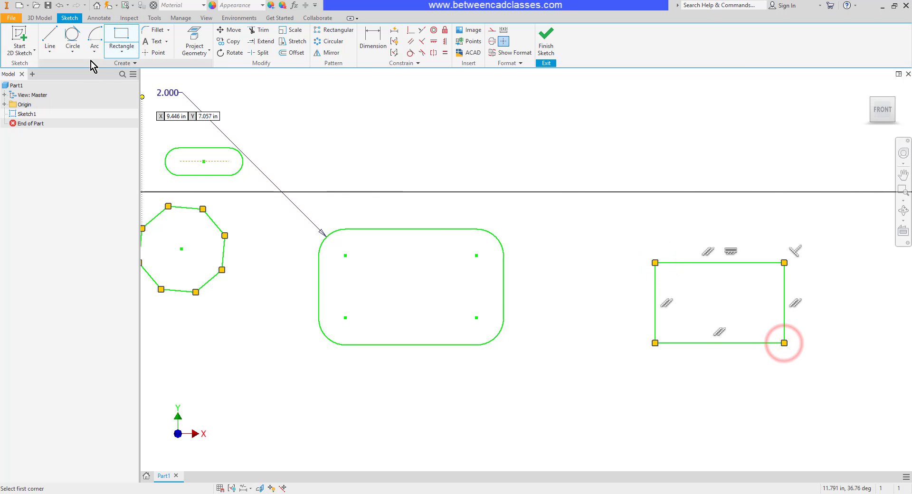
left_click(156, 30)
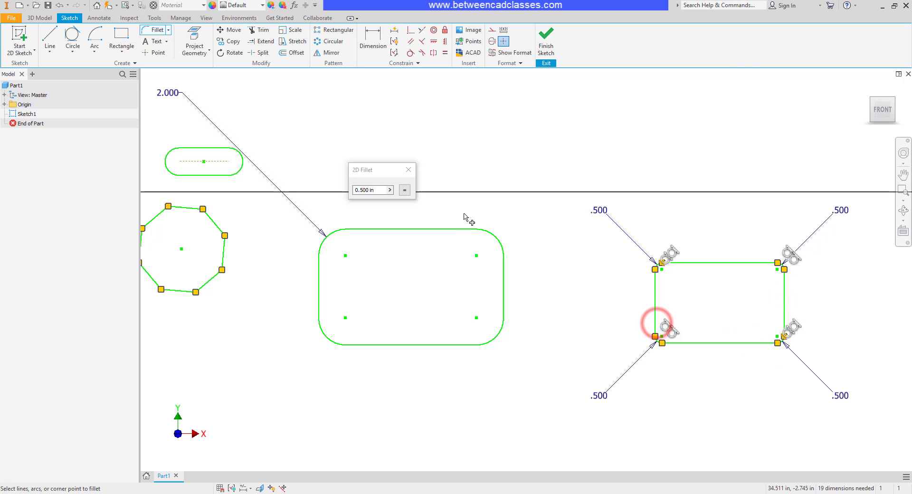
left_click(408, 169)
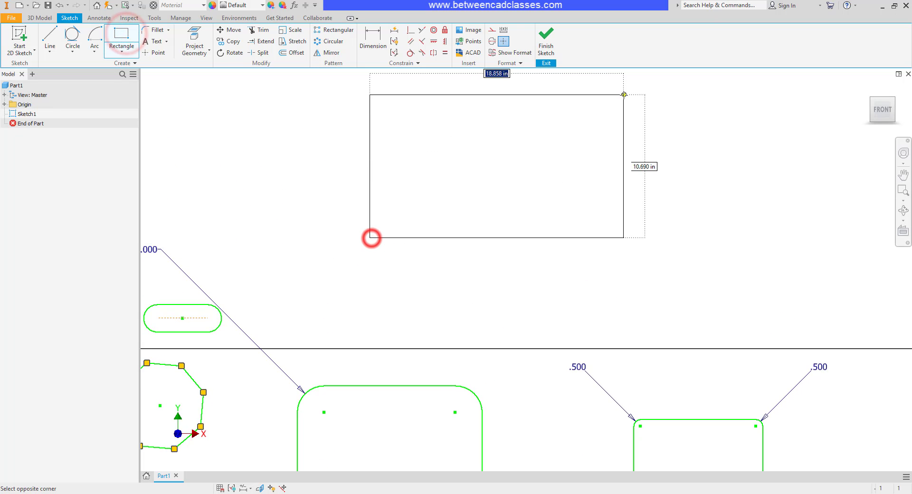
Finish the upper rectangle and set Chamfer to an equal distance of 1
left_click(372, 237)
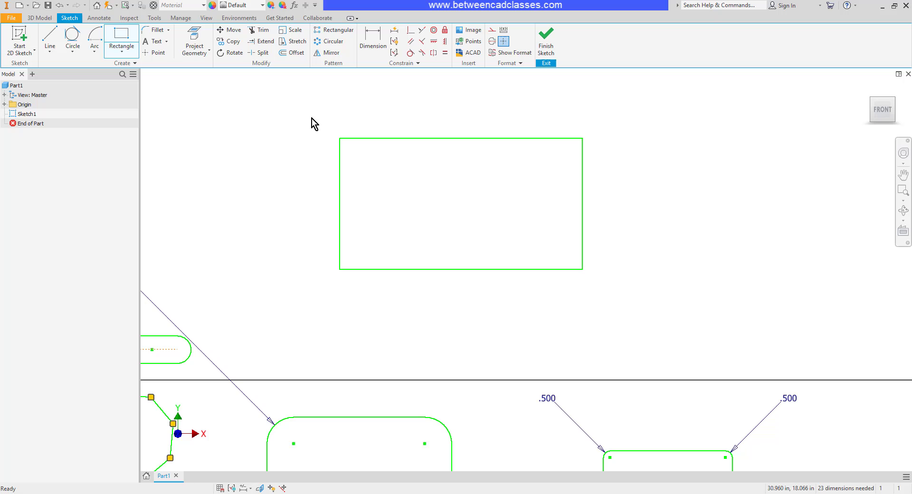
left_click(169, 29)
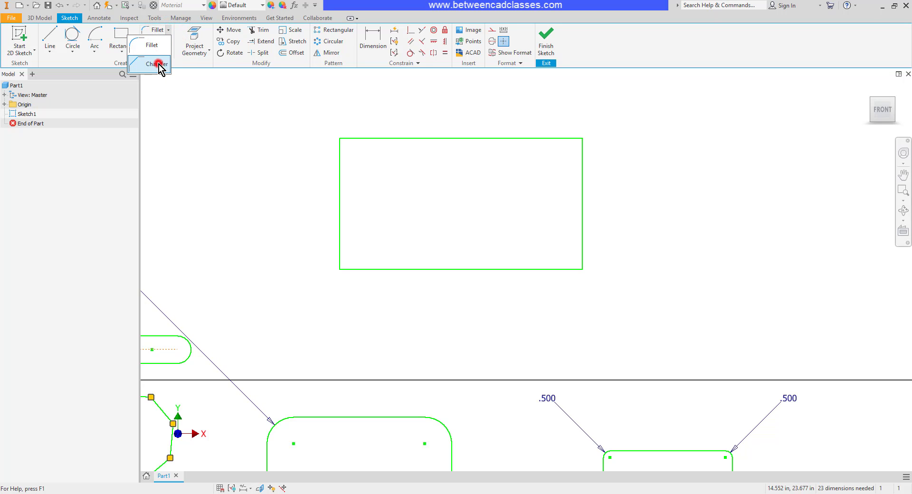
left_click(156, 64)
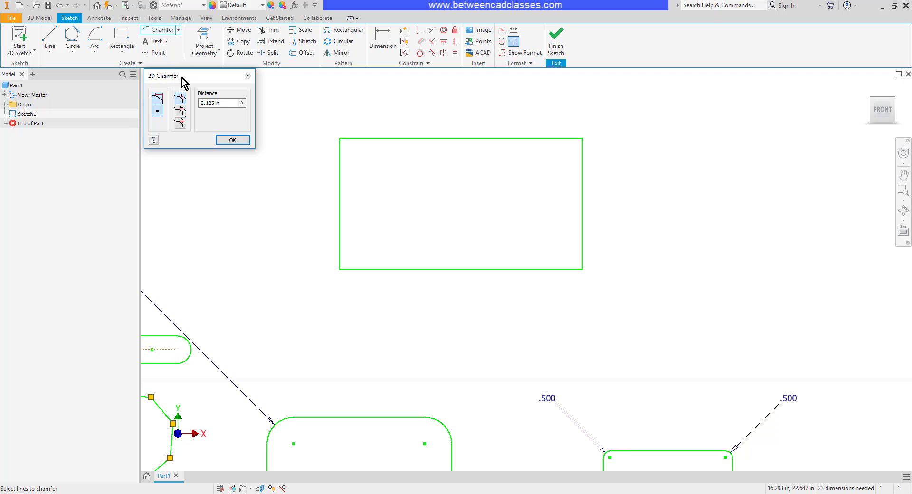
mouse_move(157, 99)
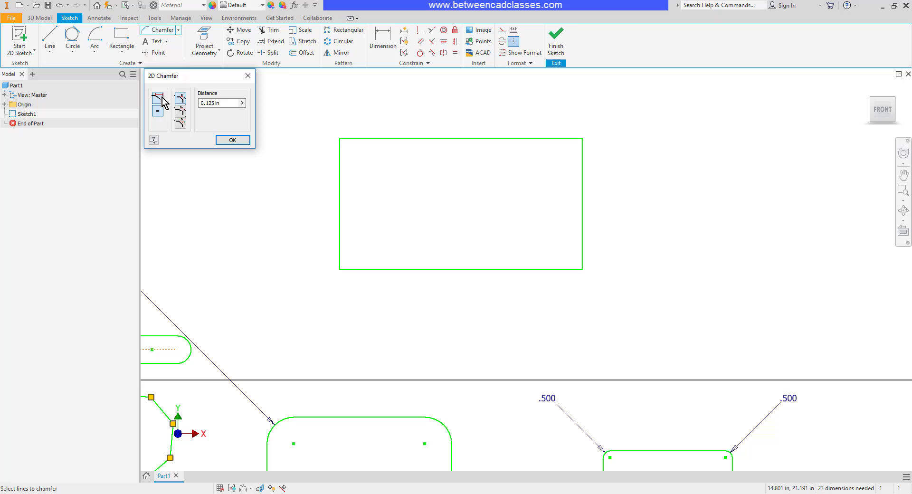
mouse_move(159, 118)
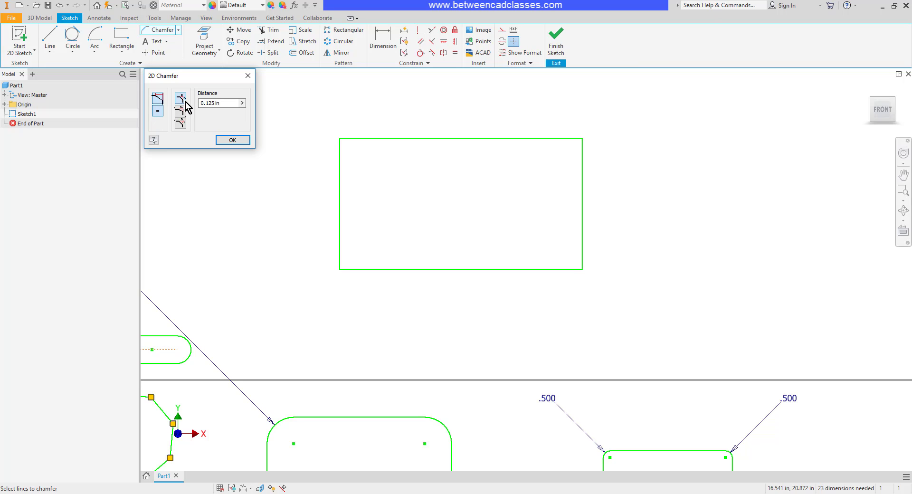
left_click(181, 113)
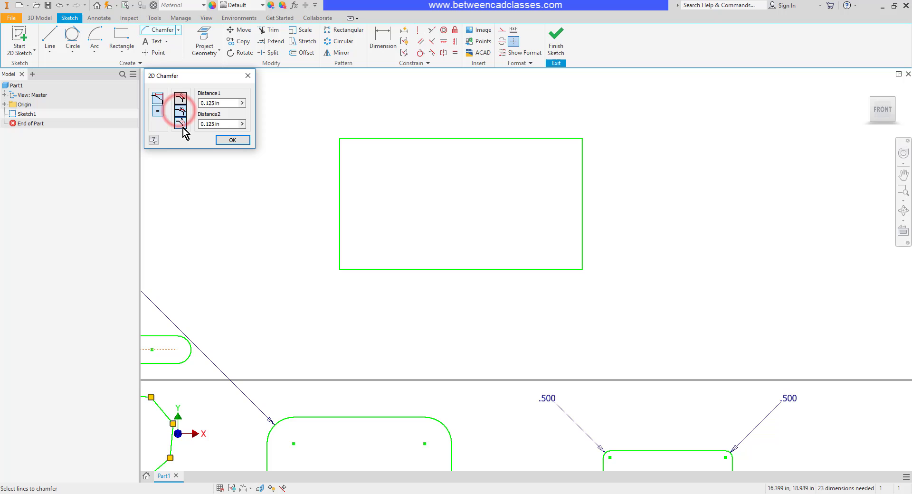
left_click(181, 113)
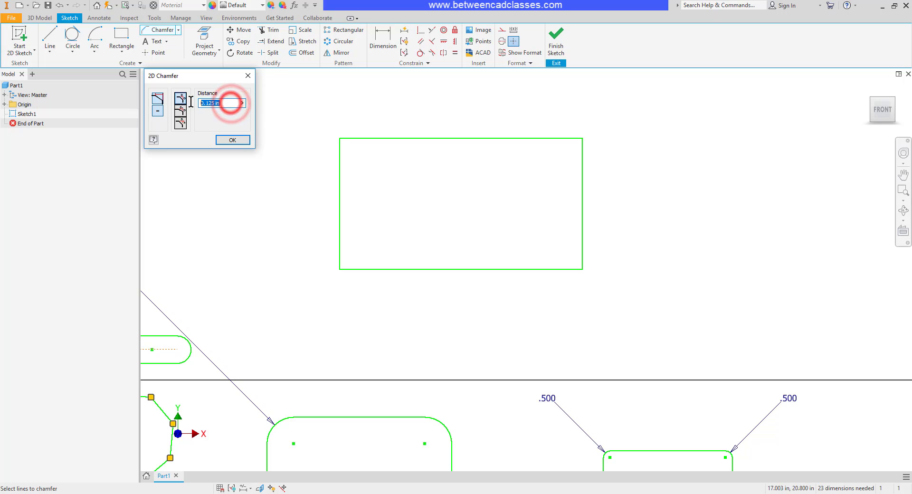
type("1")
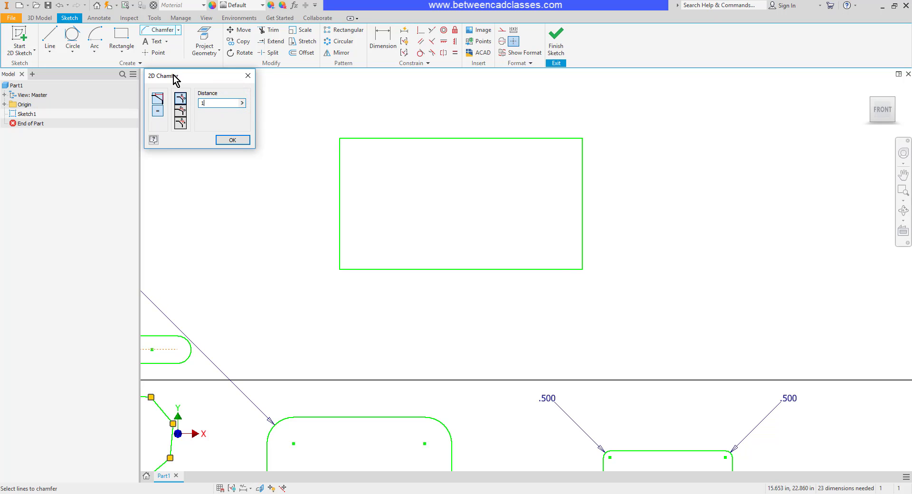
Chamfer the upper rectangle's bottom-left and bottom-right corners at 1.000
left_click(340, 241)
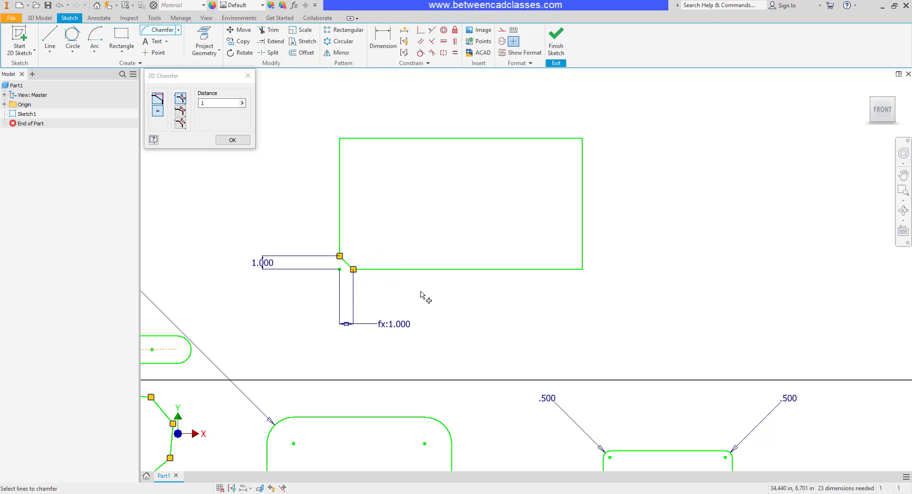
mouse_move(159, 111)
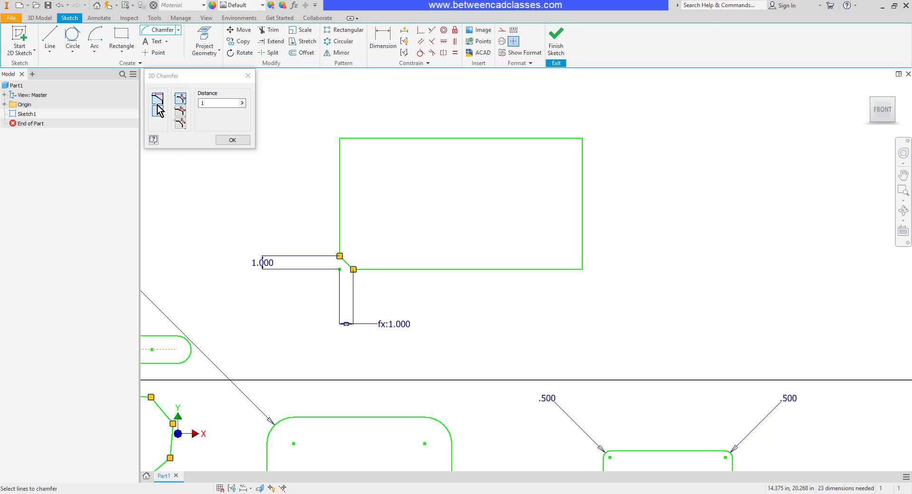
mouse_move(158, 105)
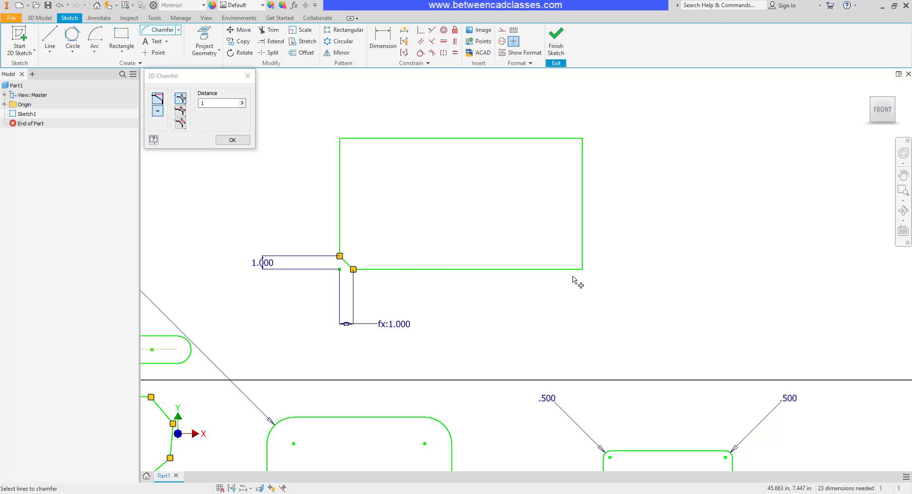
left_click(581, 246)
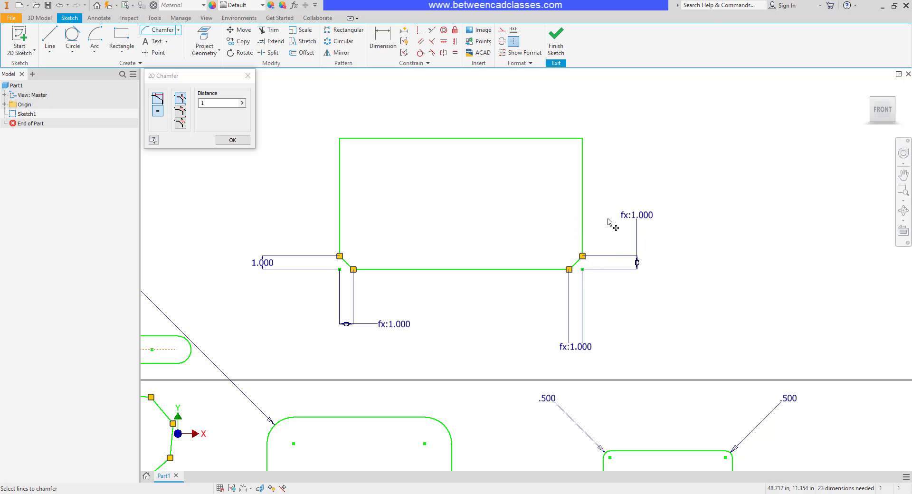
mouse_move(627, 223)
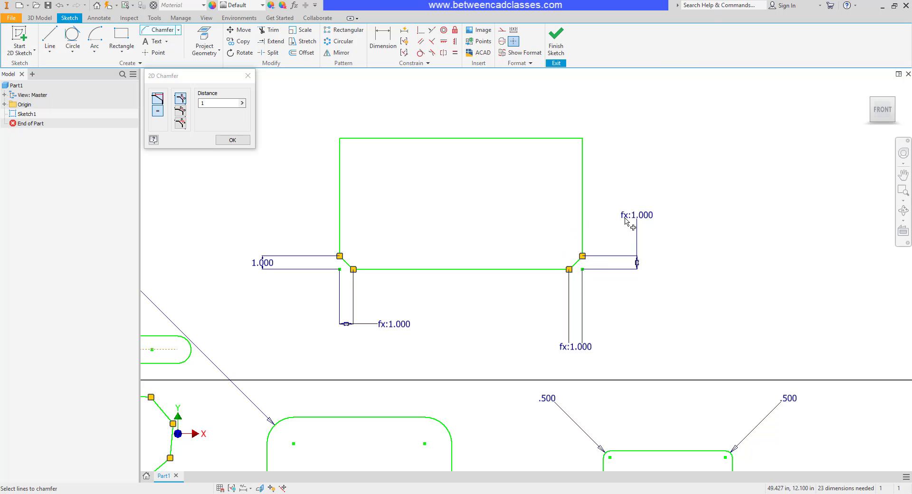
mouse_move(572, 358)
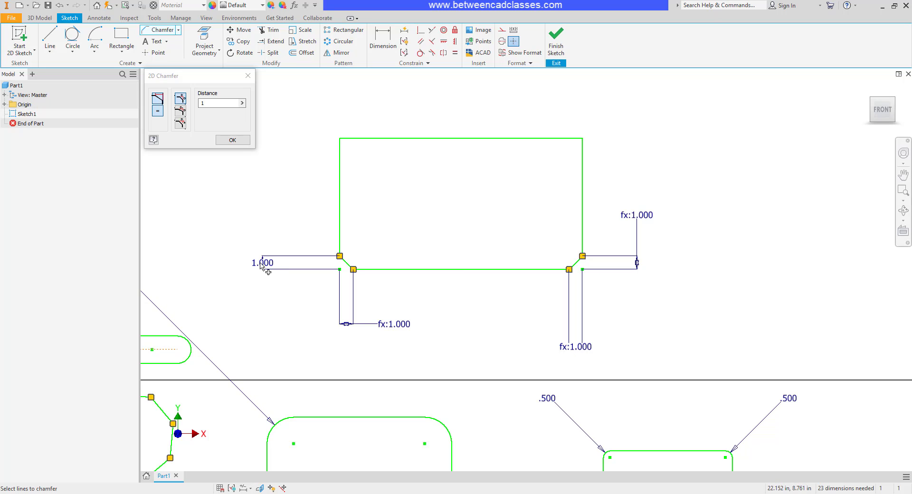
Change the bottom chamfer distance dimension from 1.000 to 2
left_click(232, 140)
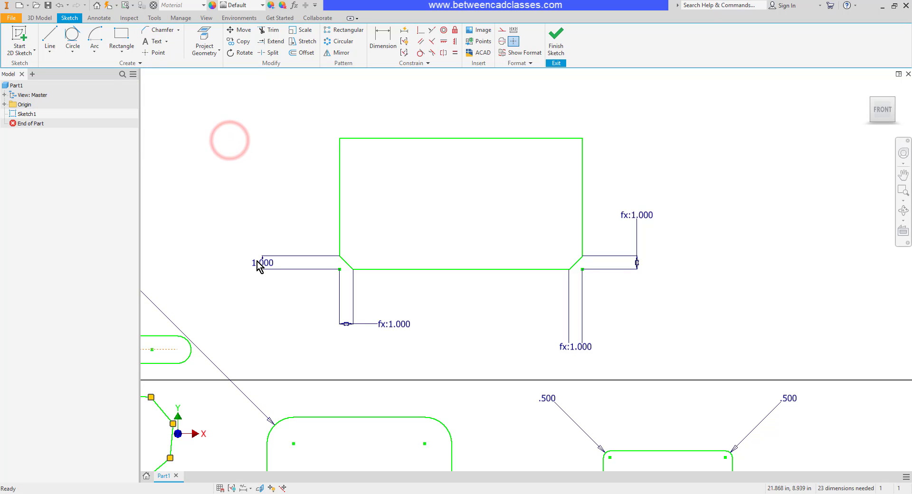
double_click(265, 262)
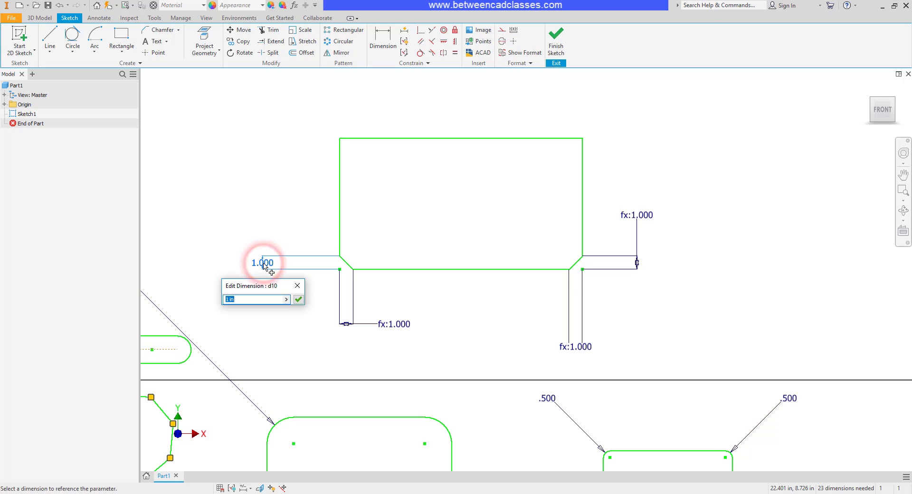
left_click(298, 299)
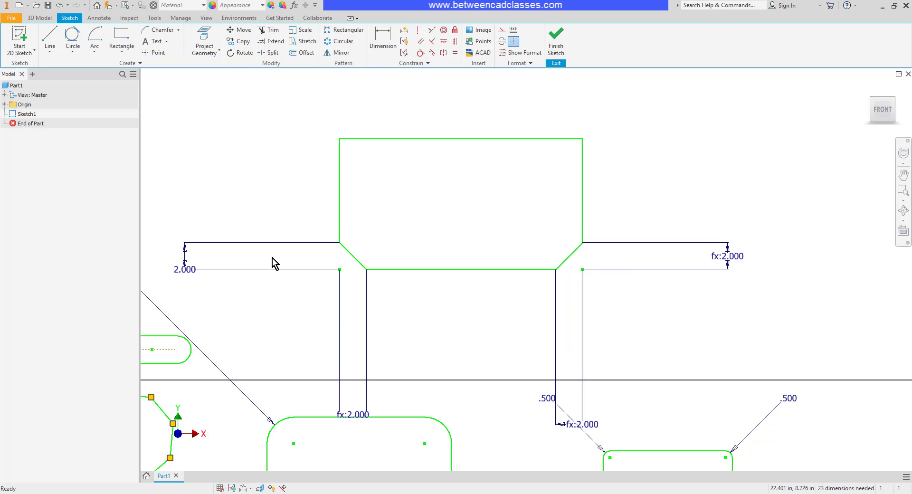
mouse_move(376, 312)
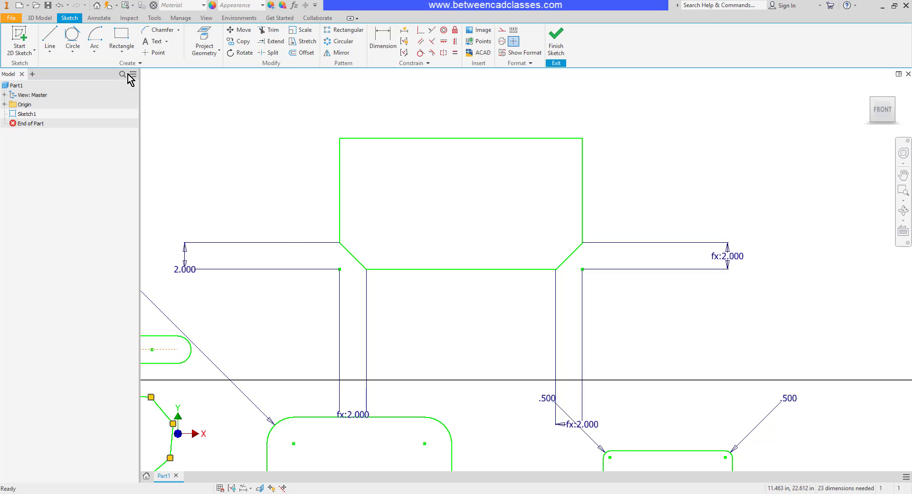
Apply a two-distance 1 by 2 chamfer to the upper rectangle's top-left corner
left_click(160, 29)
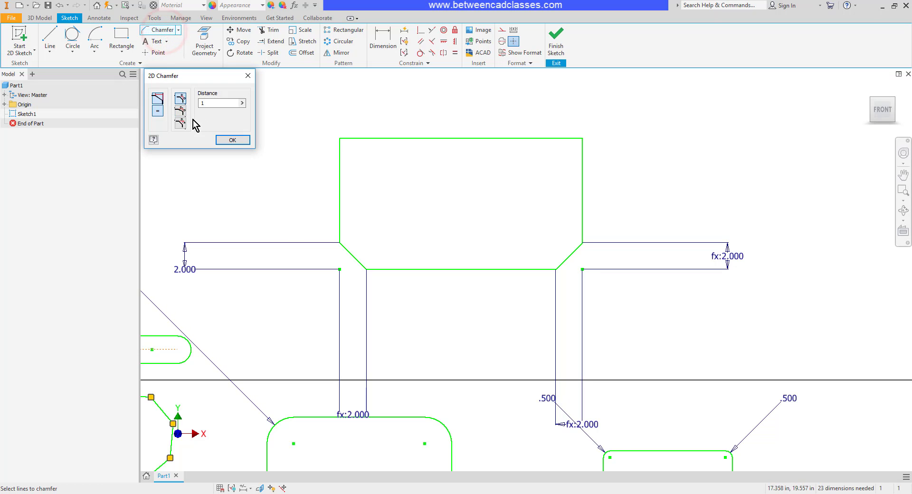
left_click(181, 112)
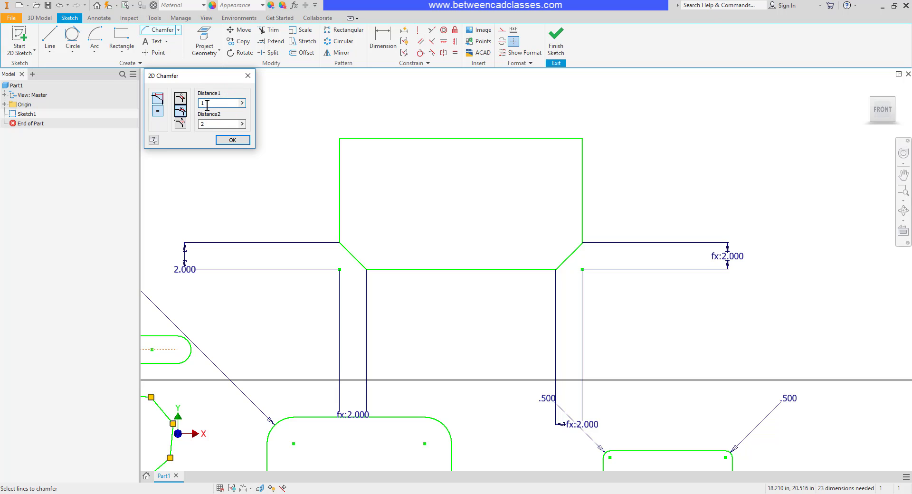
left_click(340, 192)
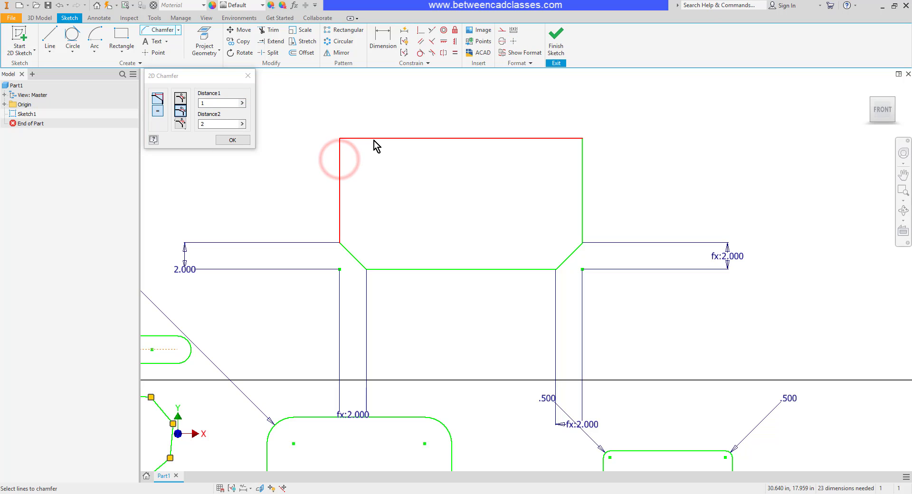
left_click(339, 139)
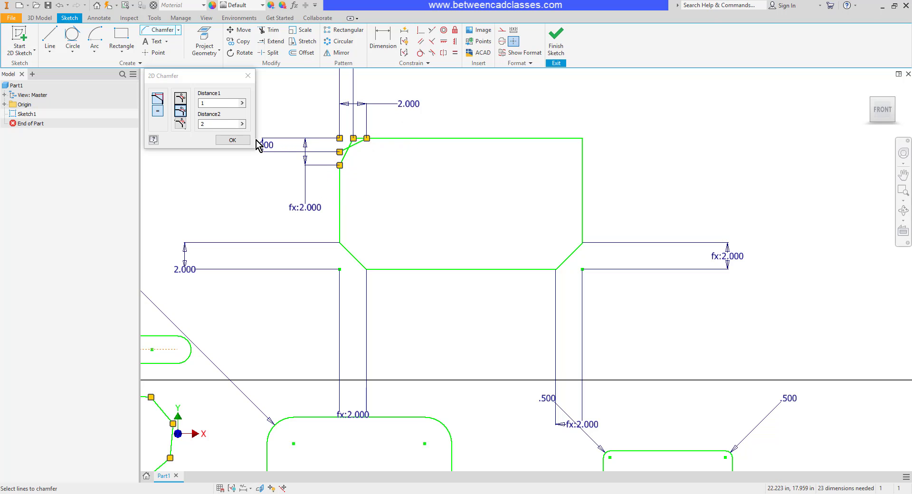
left_click(231, 139)
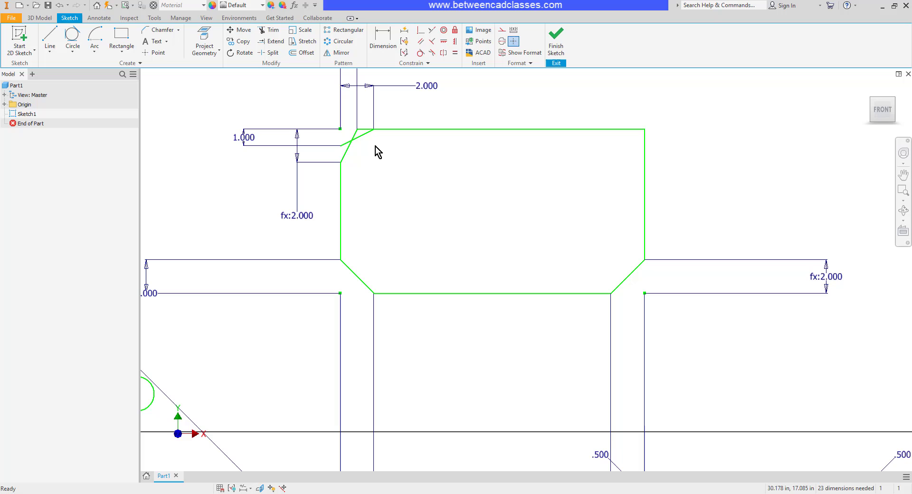
left_click(358, 135)
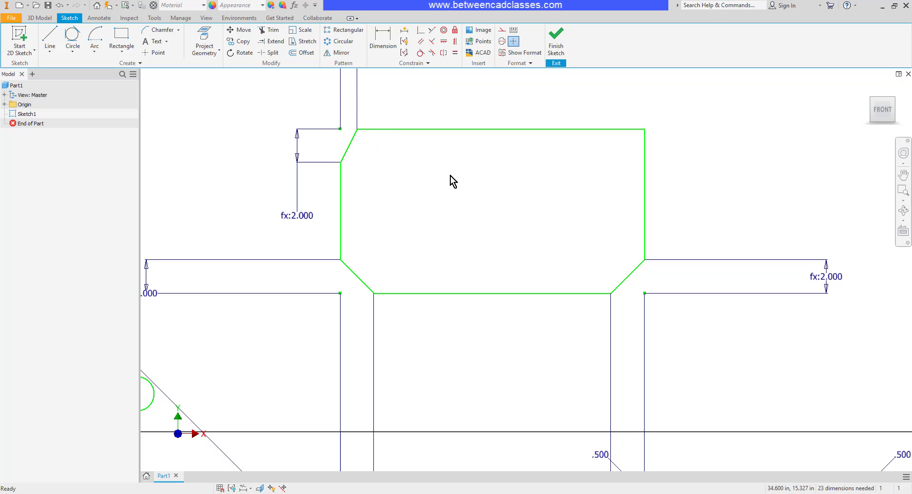
mouse_move(187, 95)
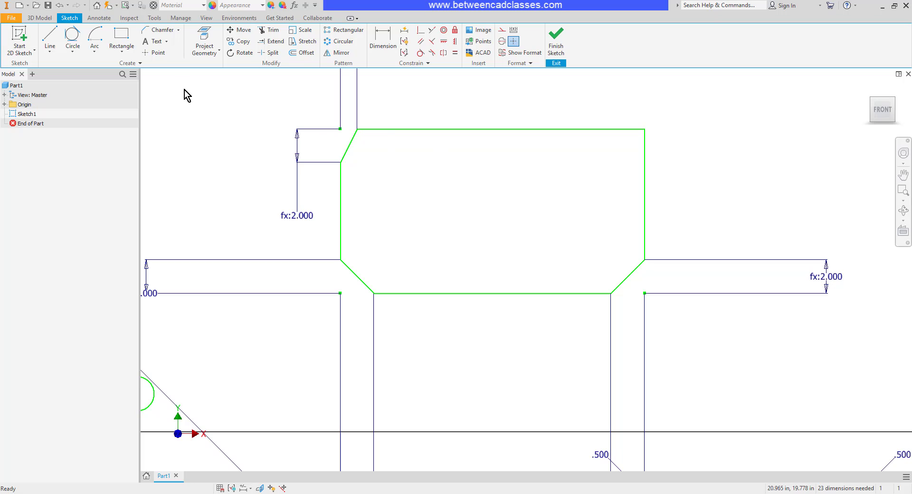
Start a distance-and-angle chamfer of 3.000 and 30° for the top-right corner
left_click(161, 30)
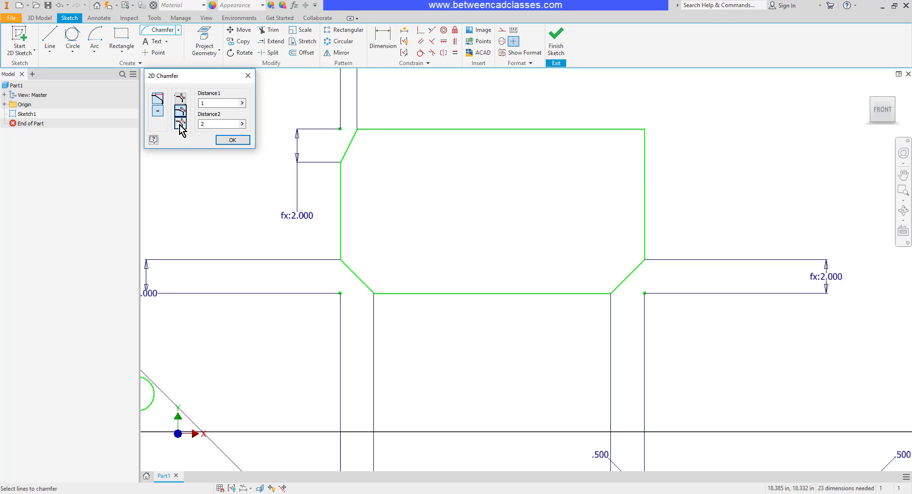
left_click(180, 113)
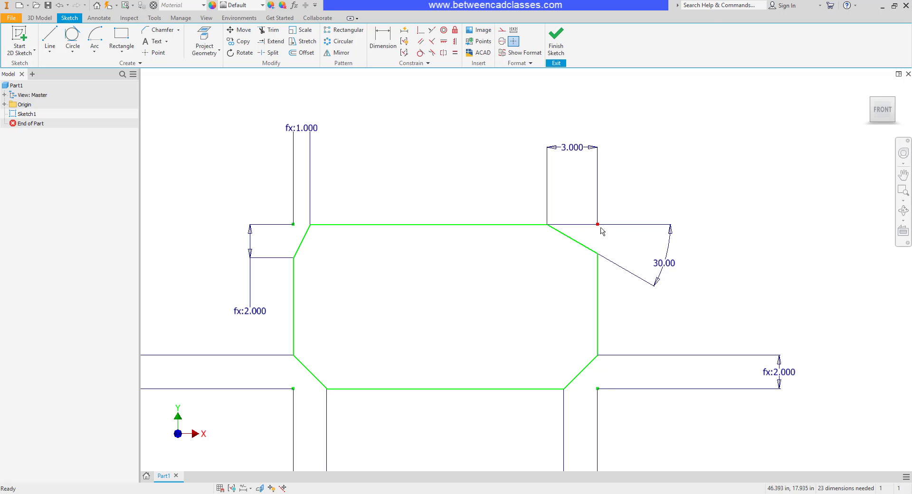
mouse_move(763, 282)
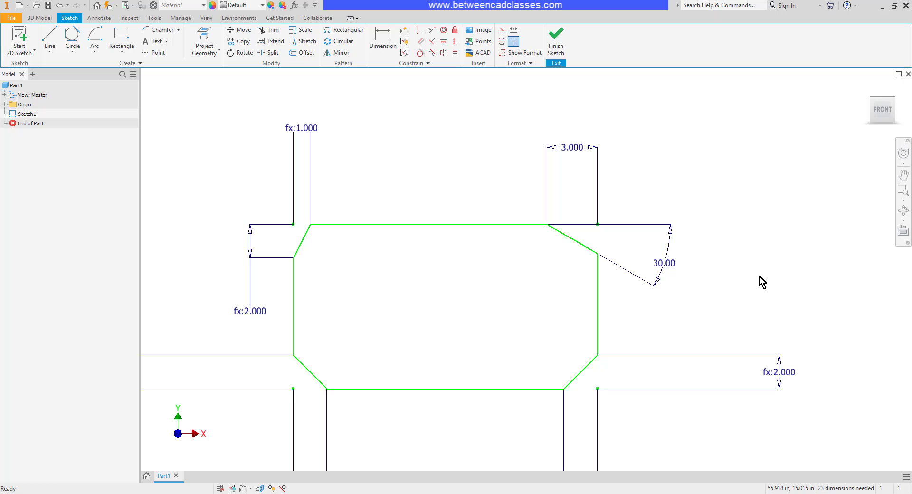
mouse_move(758, 278)
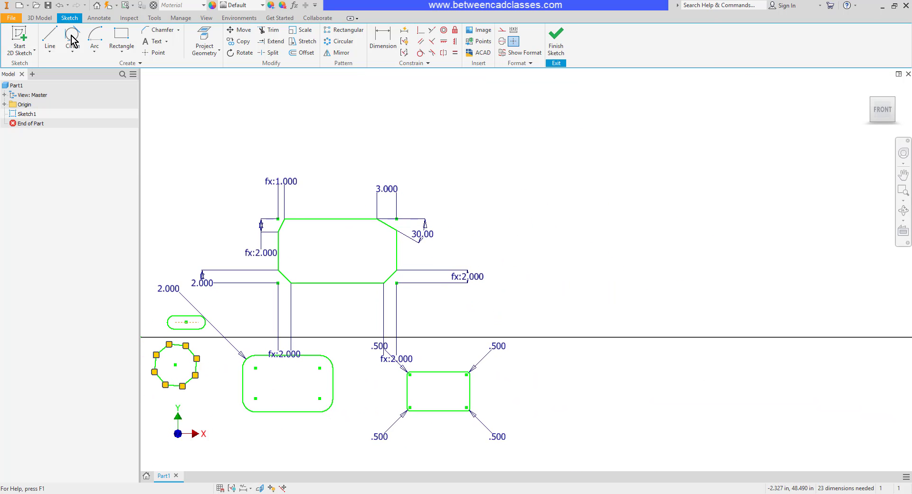
Draw a closed four-sided outline with a sloped edge and a separate vertical line to its right
left_click(49, 38)
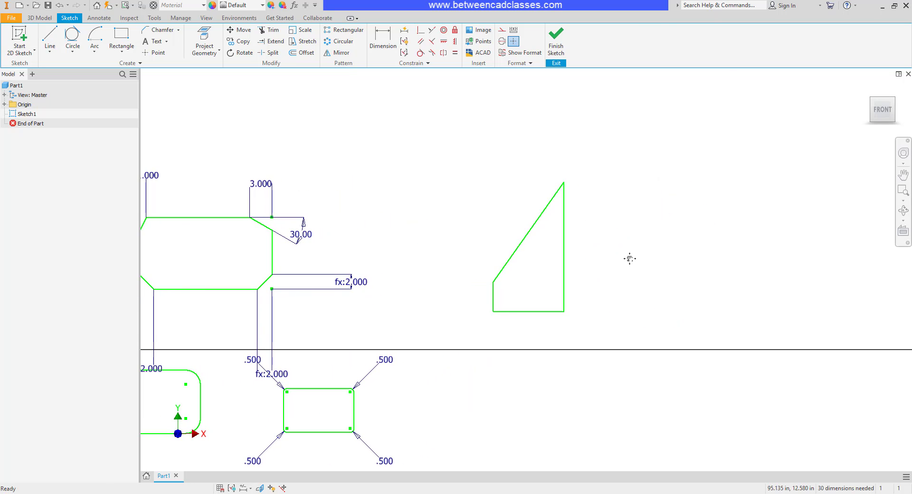
left_click(49, 39)
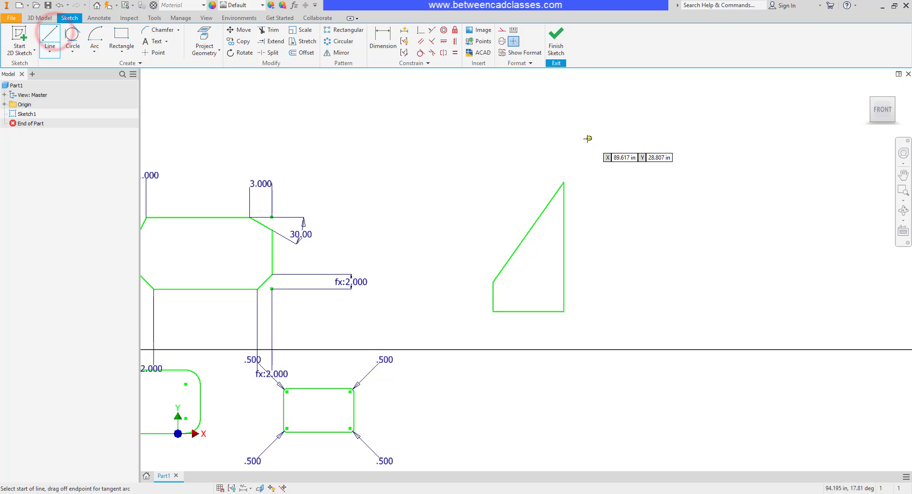
left_click(587, 138)
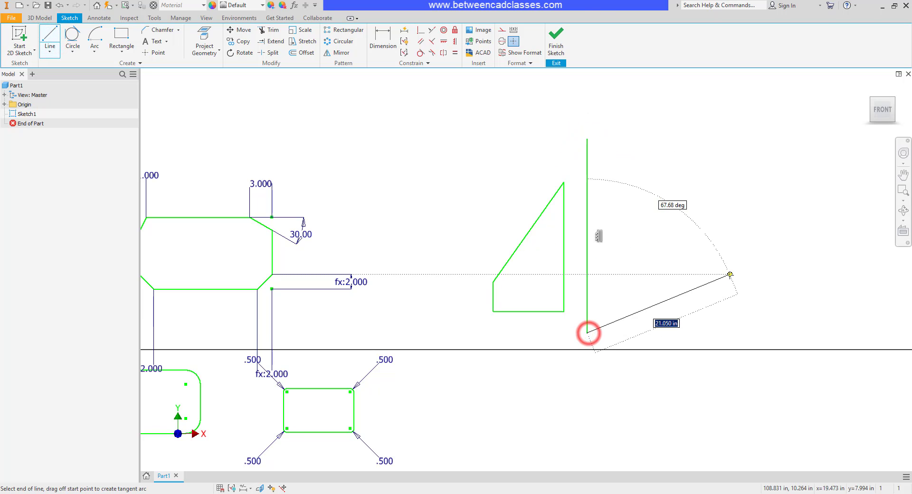
key("Escape")
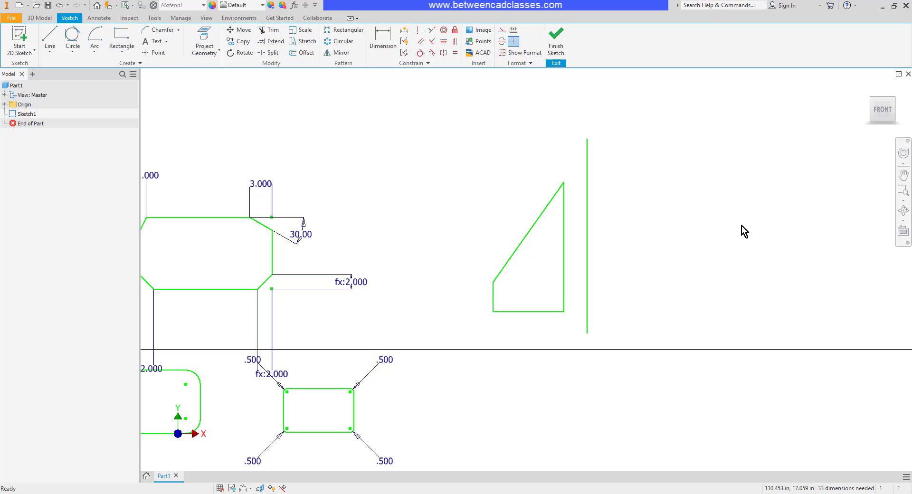
mouse_move(729, 221)
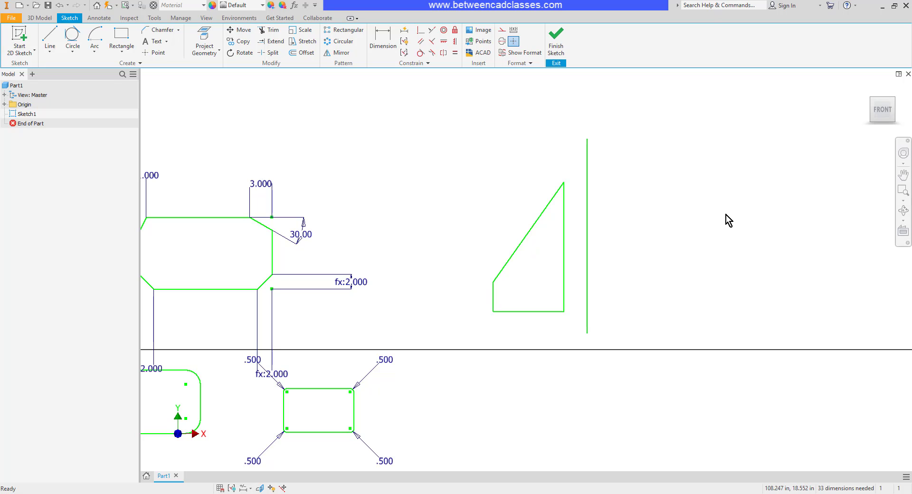
mouse_move(339, 52)
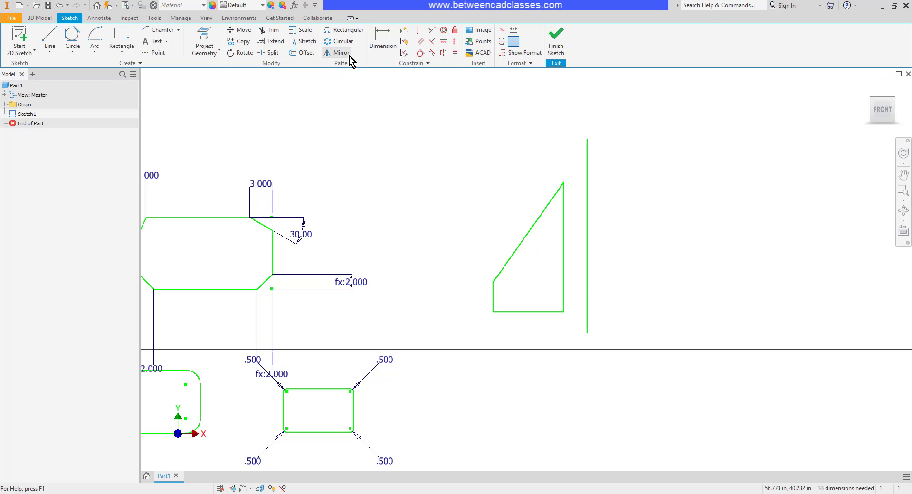
Mirror the sloped shape across the vertical line, then drag a lower corner to reshape both halves
left_click(342, 53)
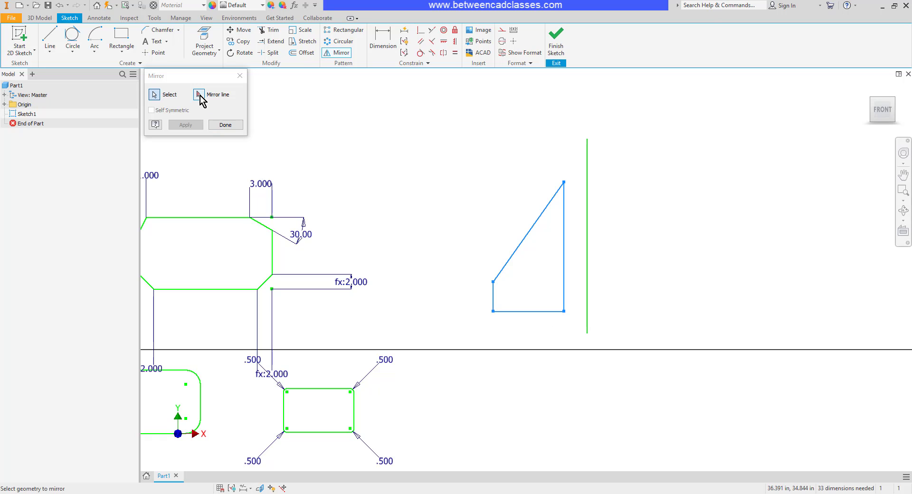
left_click(197, 94)
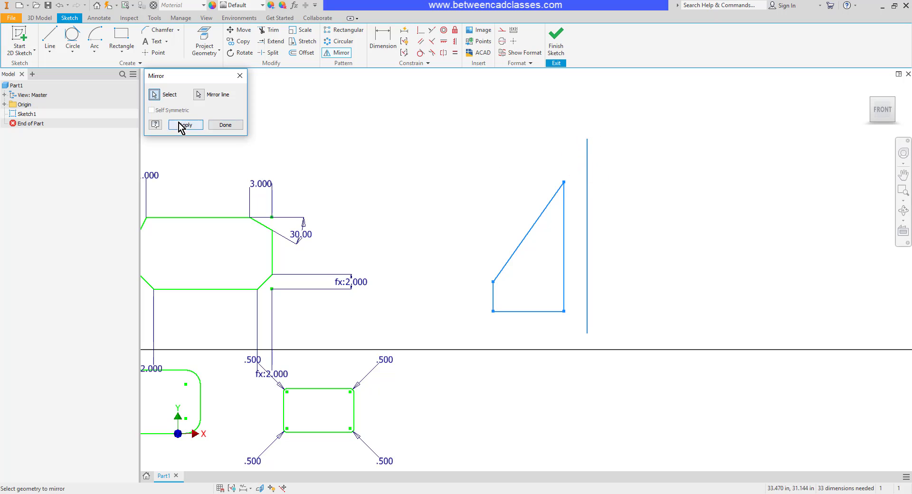
left_click(185, 124)
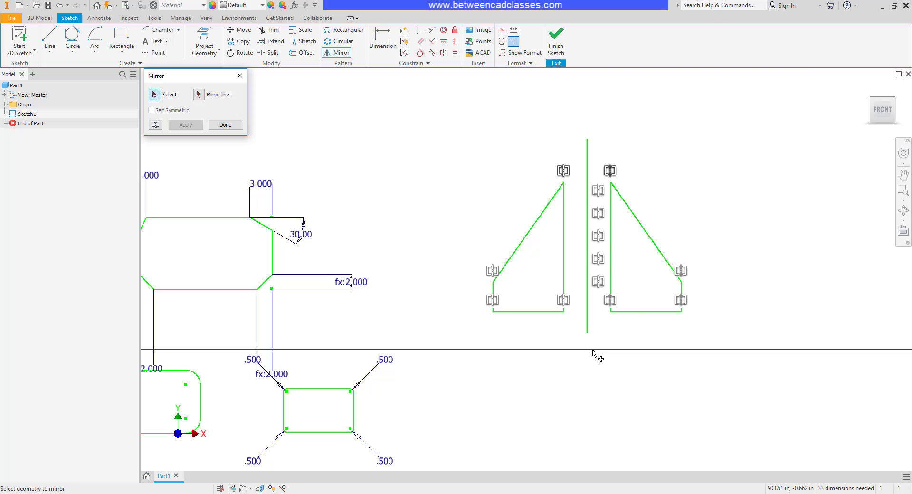
mouse_move(444, 289)
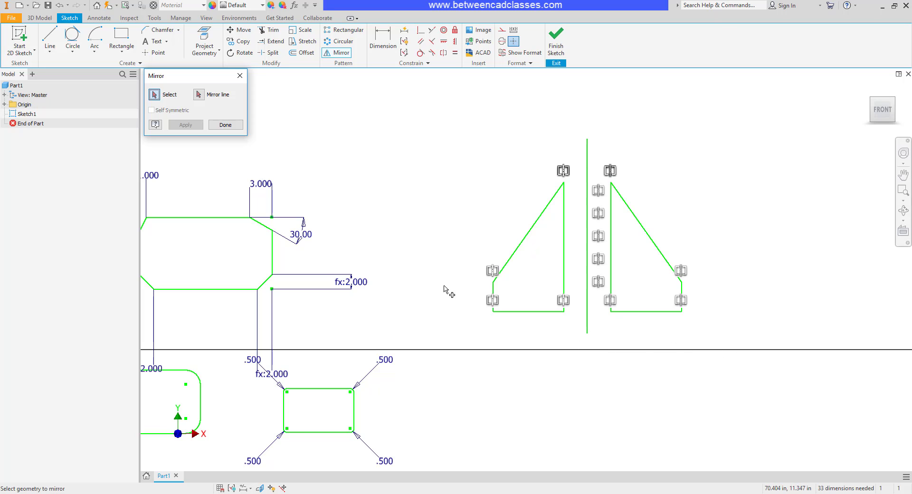
left_click(225, 124)
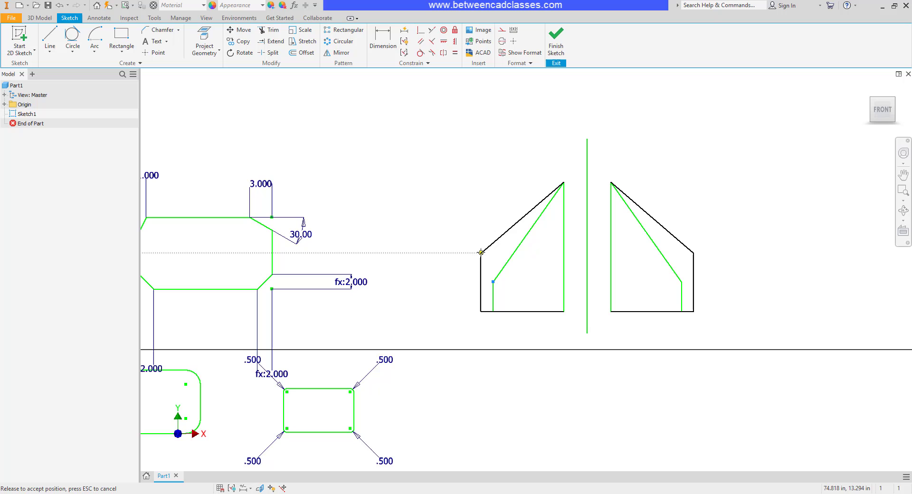
left_click(716, 337)
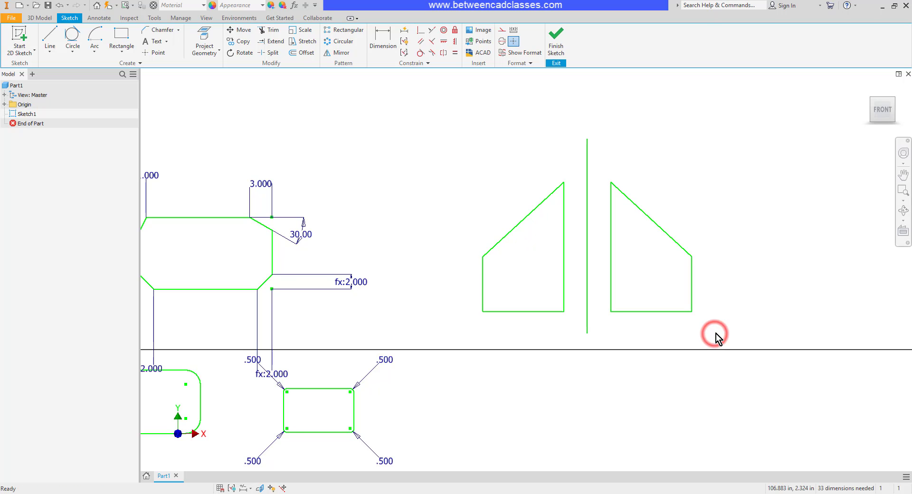
mouse_move(535, 396)
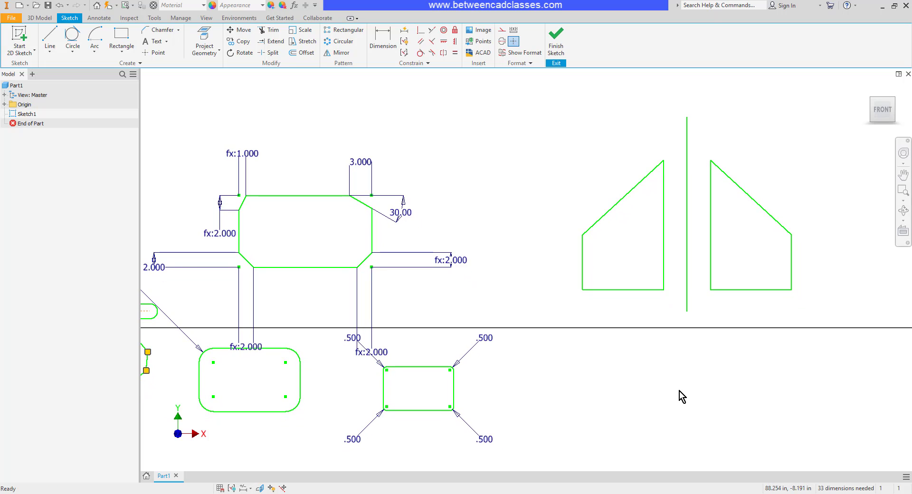
mouse_move(782, 434)
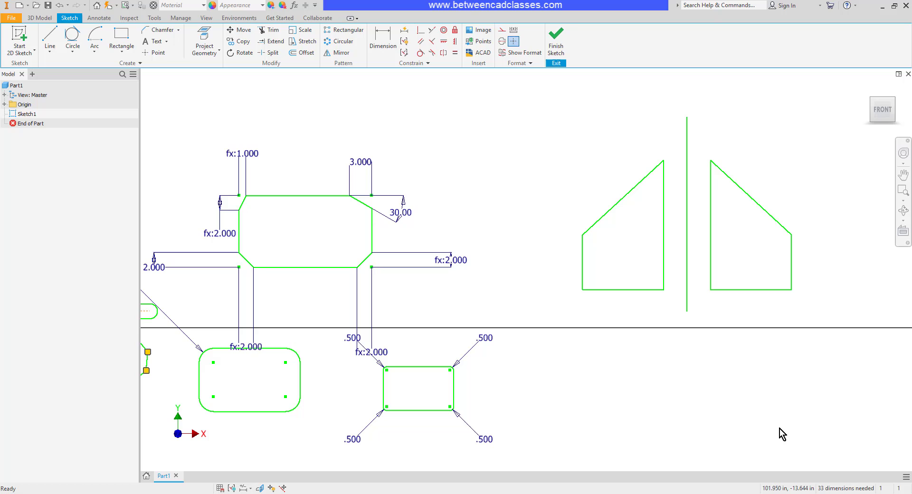
mouse_move(770, 425)
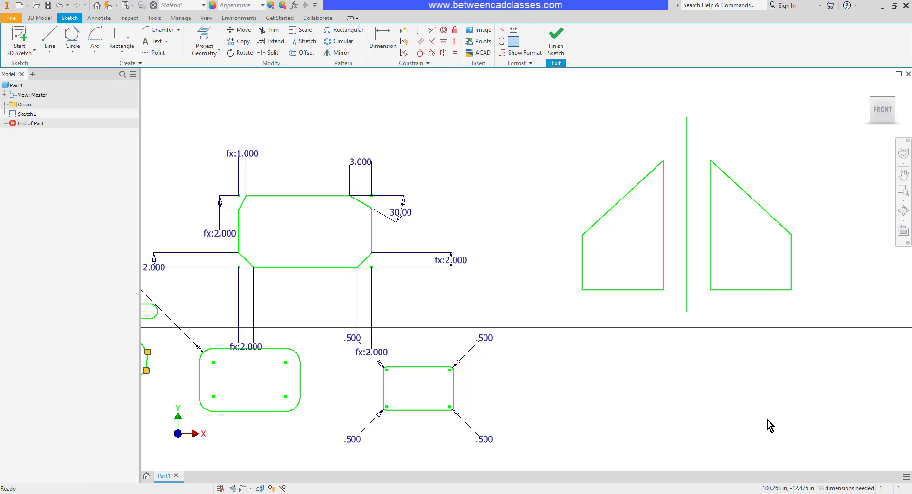
mouse_move(766, 425)
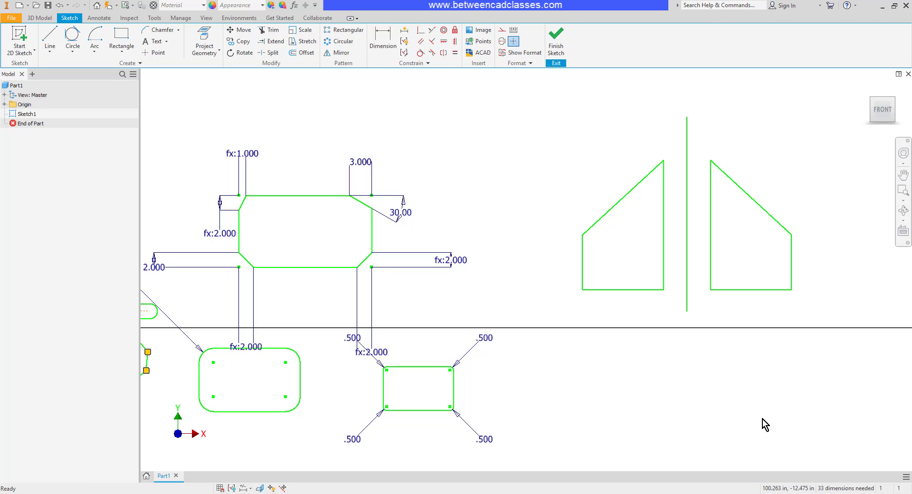
mouse_move(741, 416)
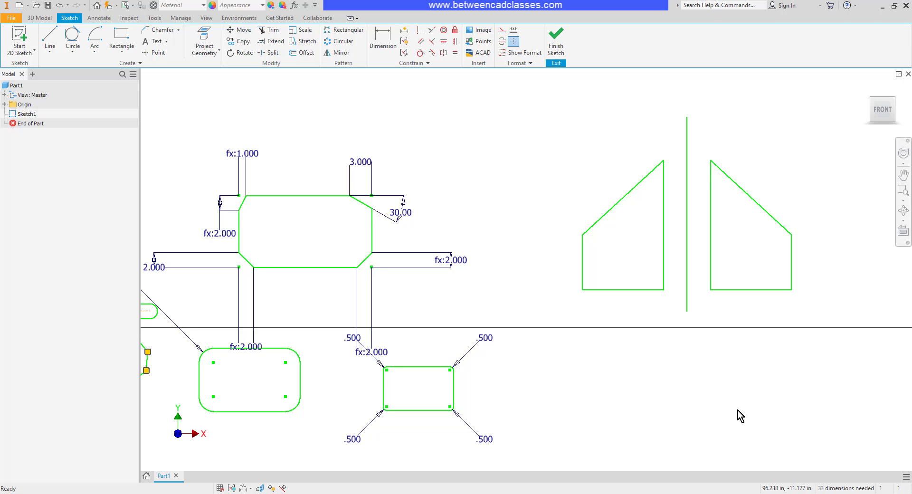
mouse_move(740, 415)
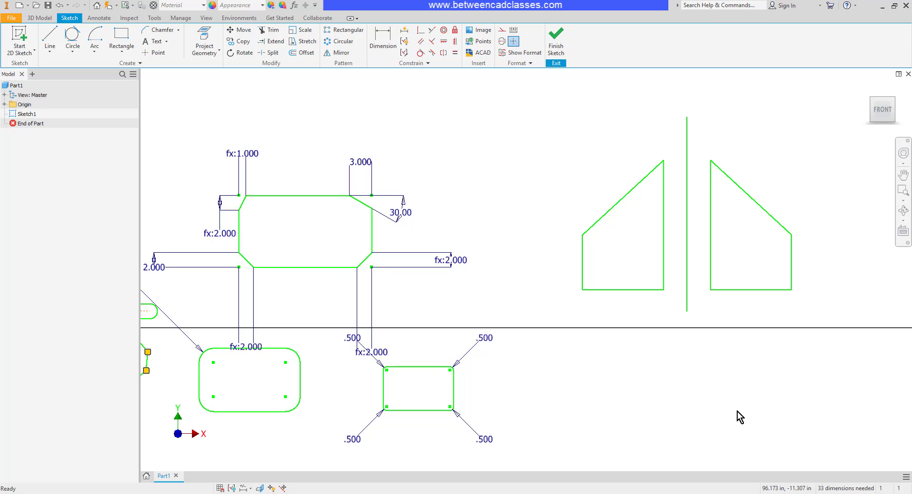
mouse_move(359, 298)
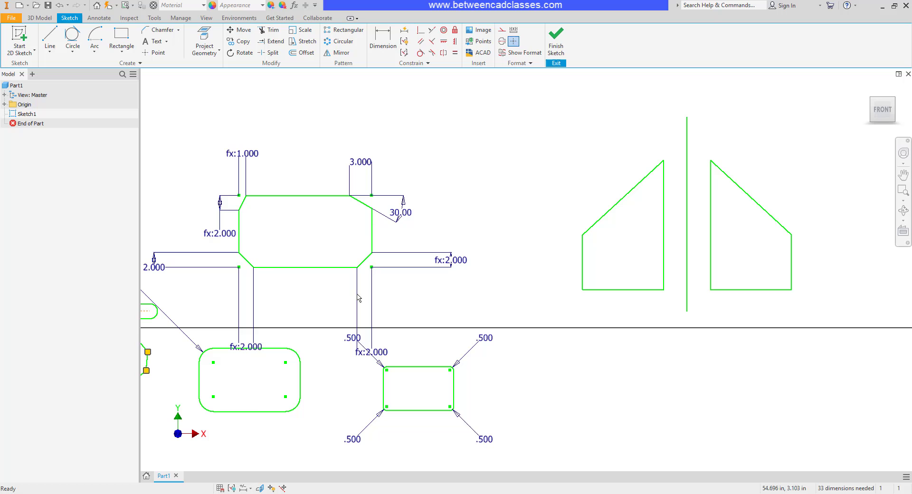
mouse_move(63, 291)
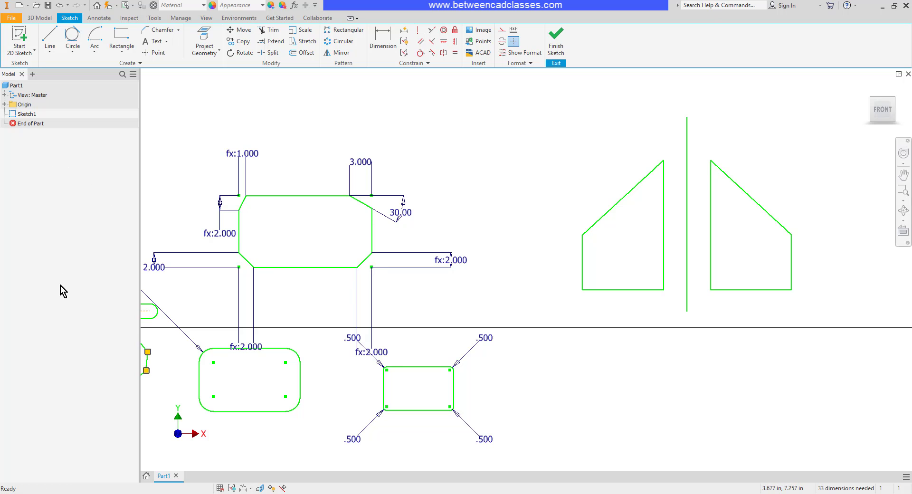
mouse_move(624, 348)
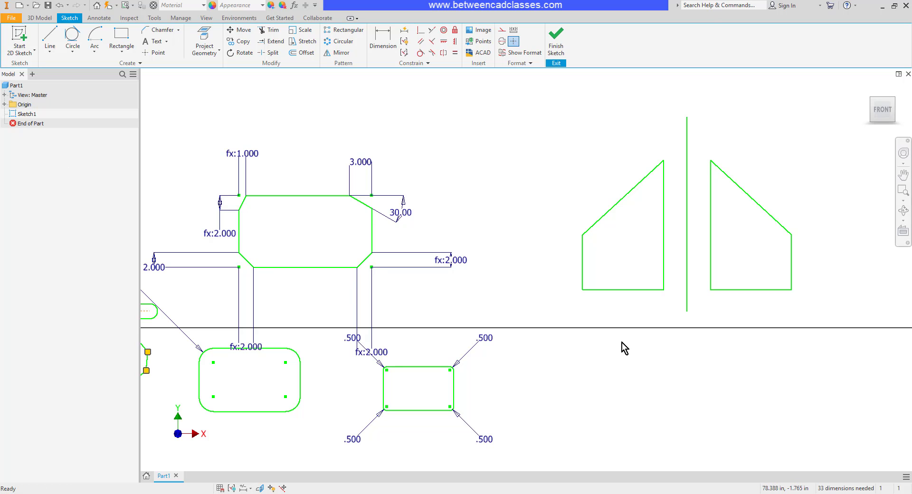
mouse_move(640, 354)
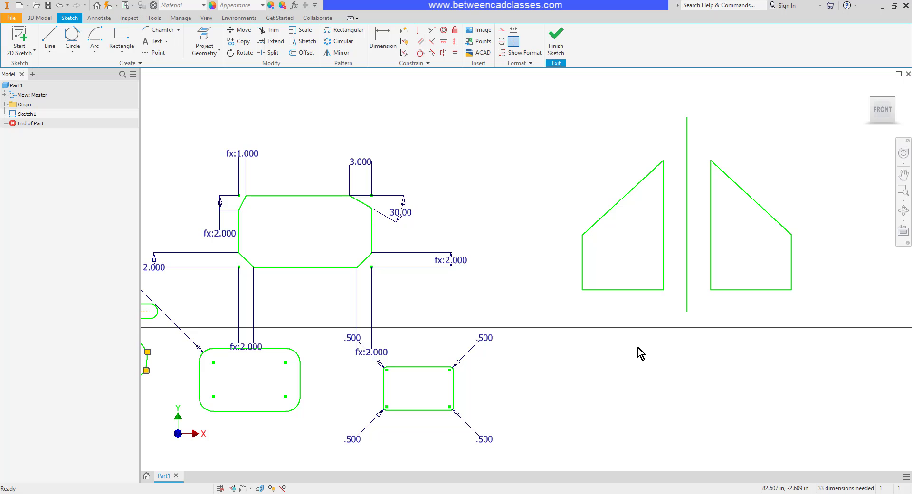